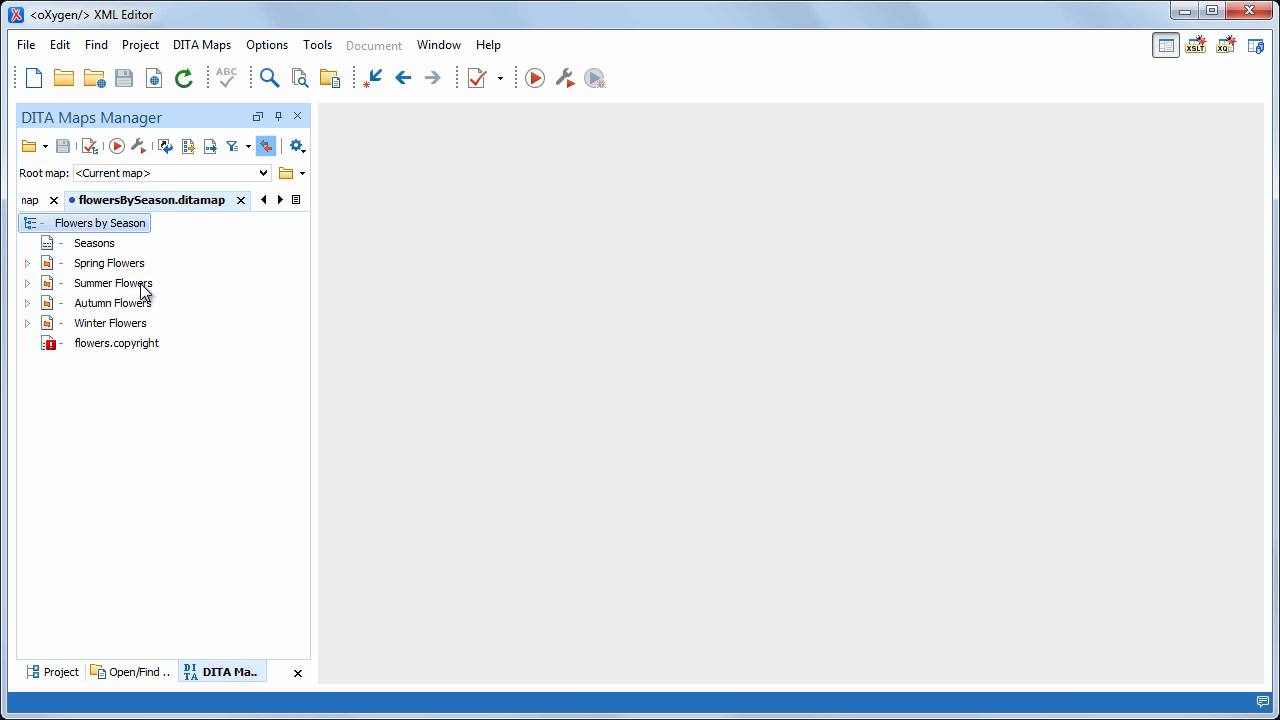
Open and validate the Chrysanthemum topic, finding missing flowers.genus and asteraceae.family key definitions
click(116, 342)
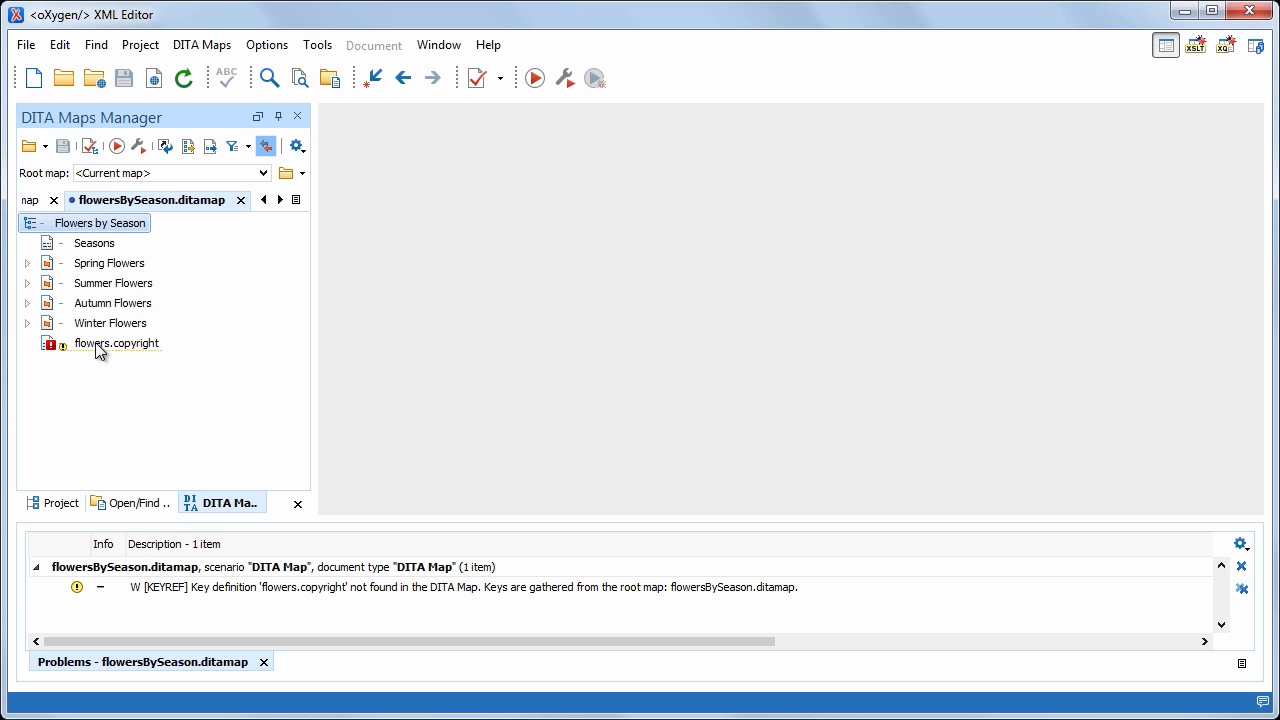
mouse_move(116, 343)
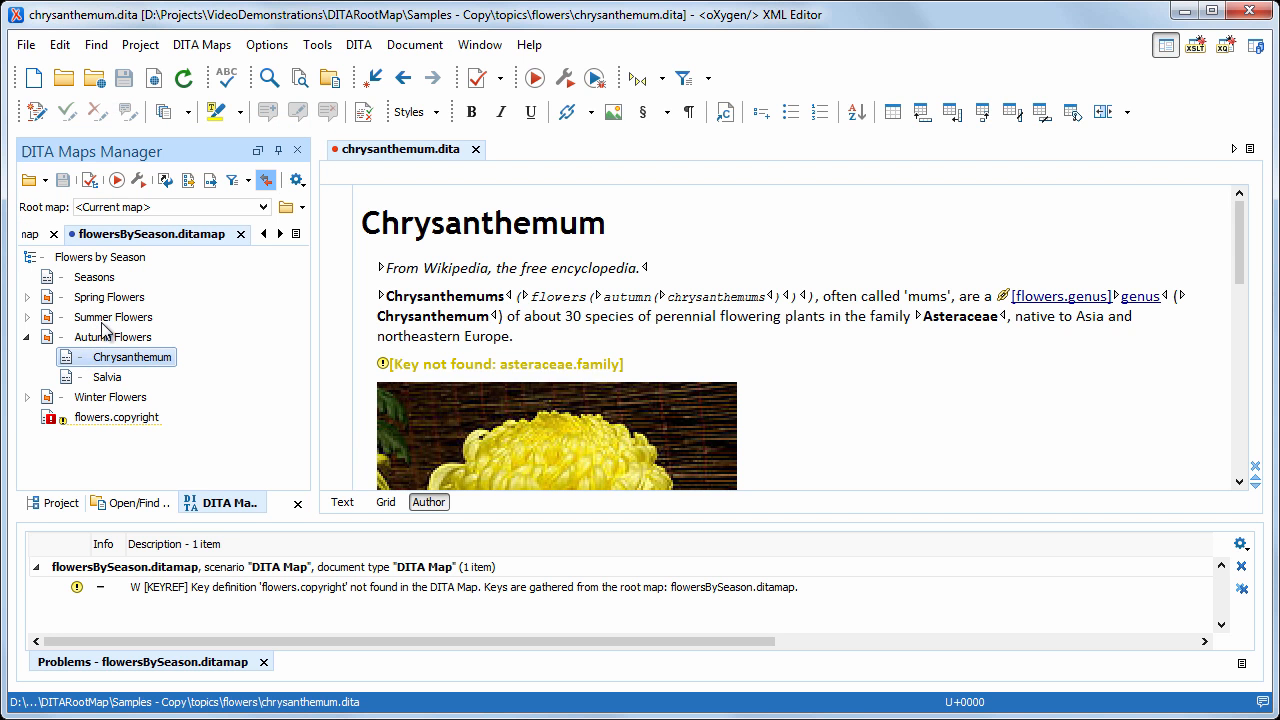
click(479, 78)
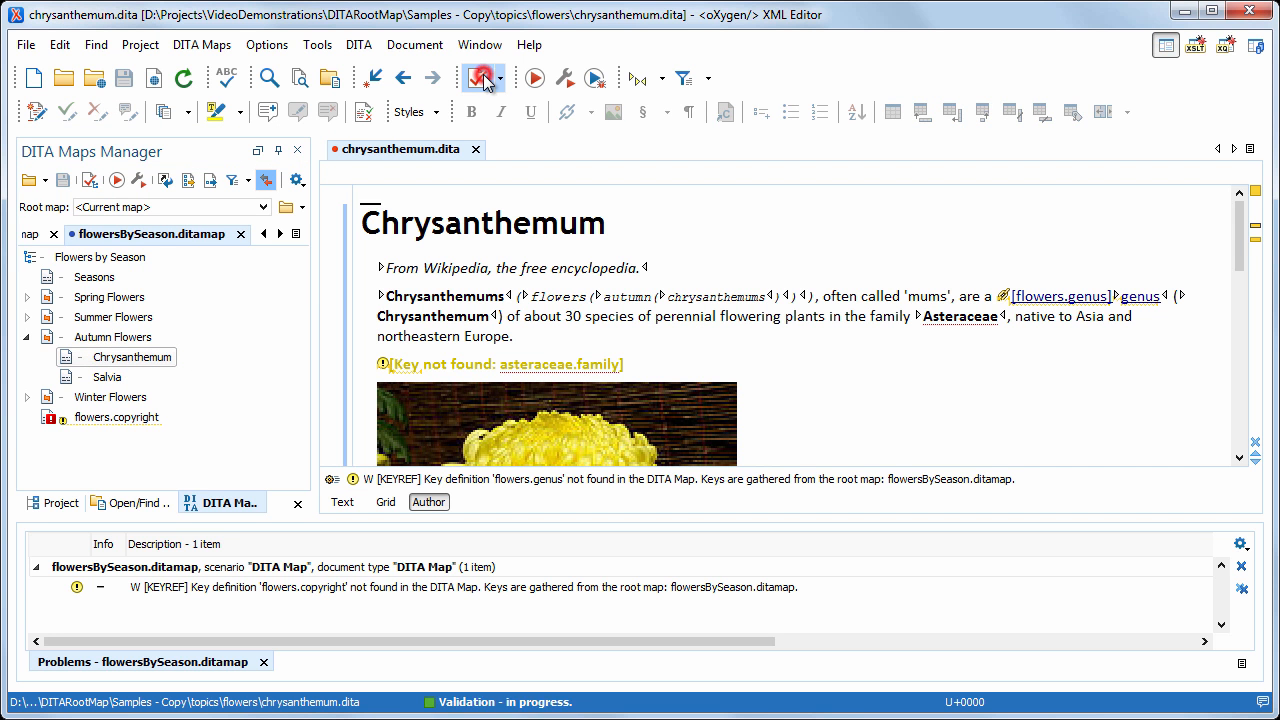
click(481, 77)
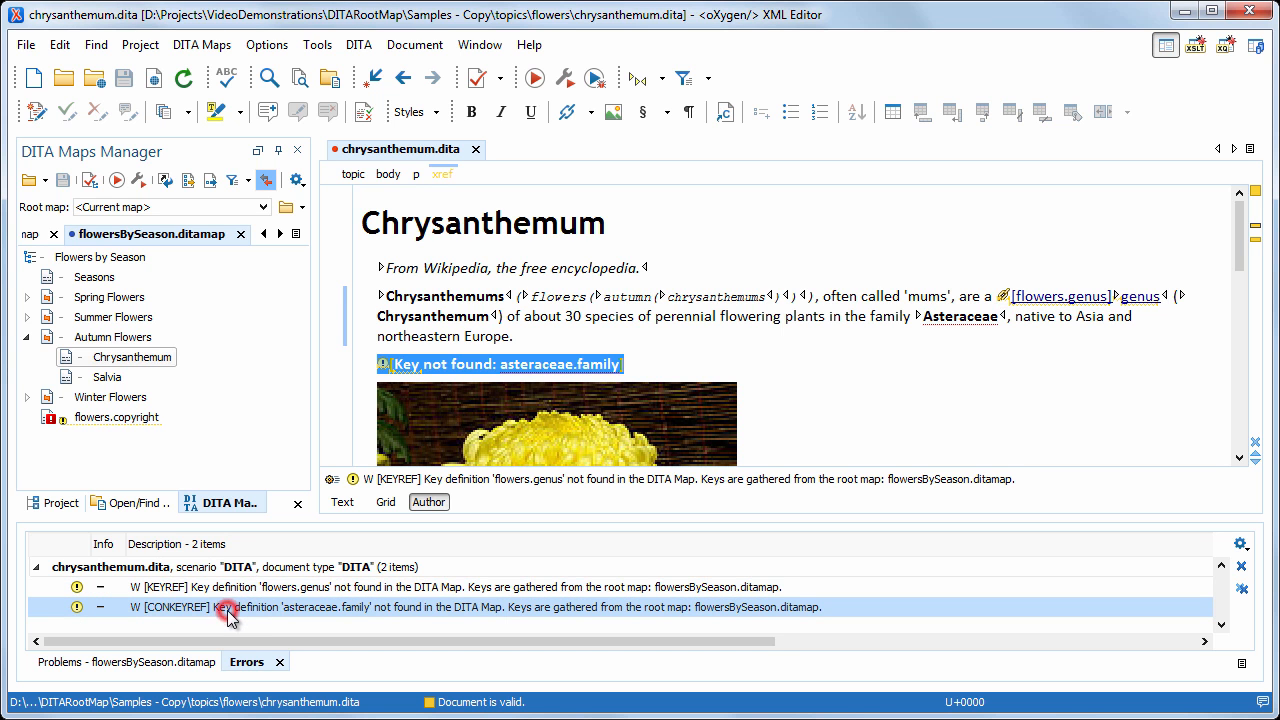
click(230, 607)
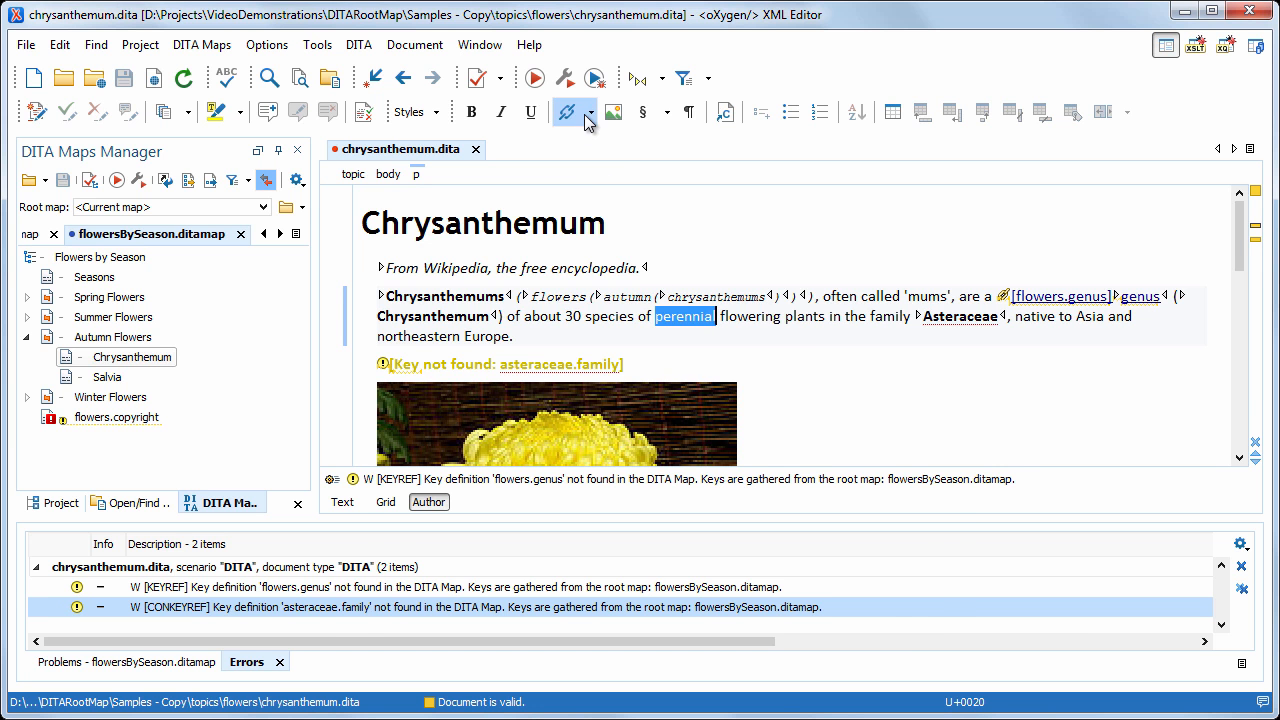
Browse the available keys in the Cross reference dialog, then dismiss it
click(568, 111)
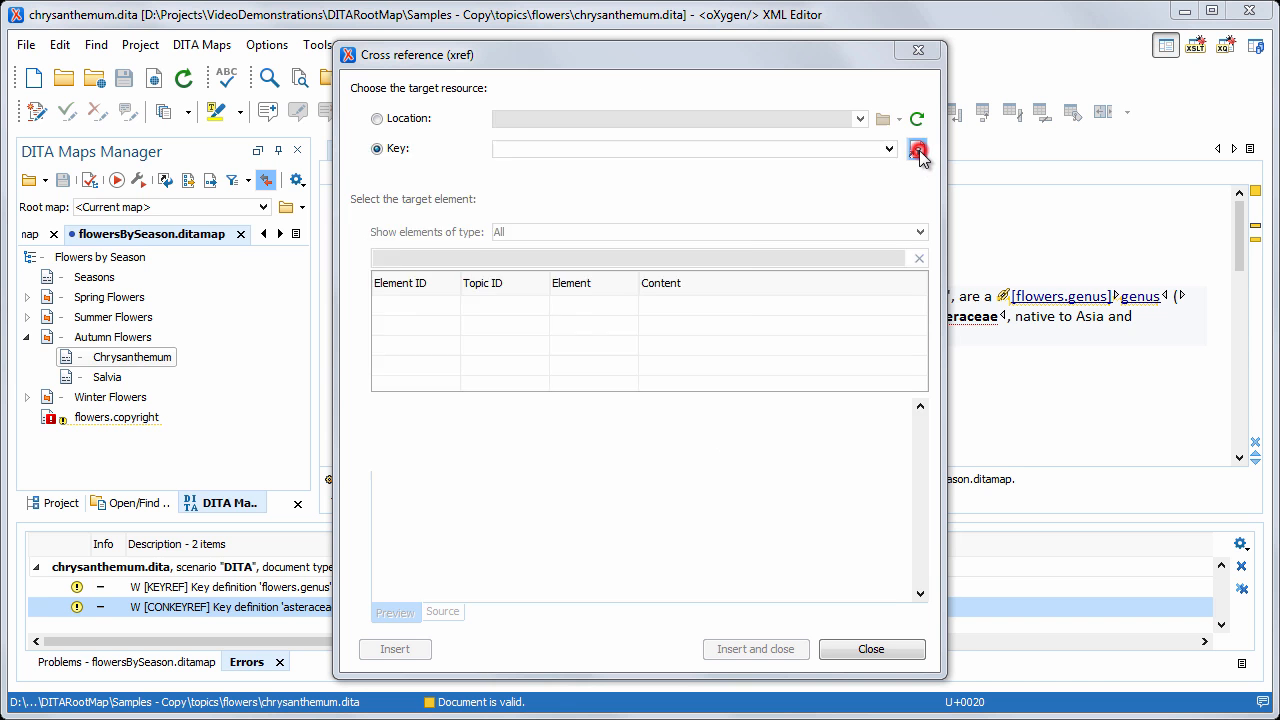
click(918, 152)
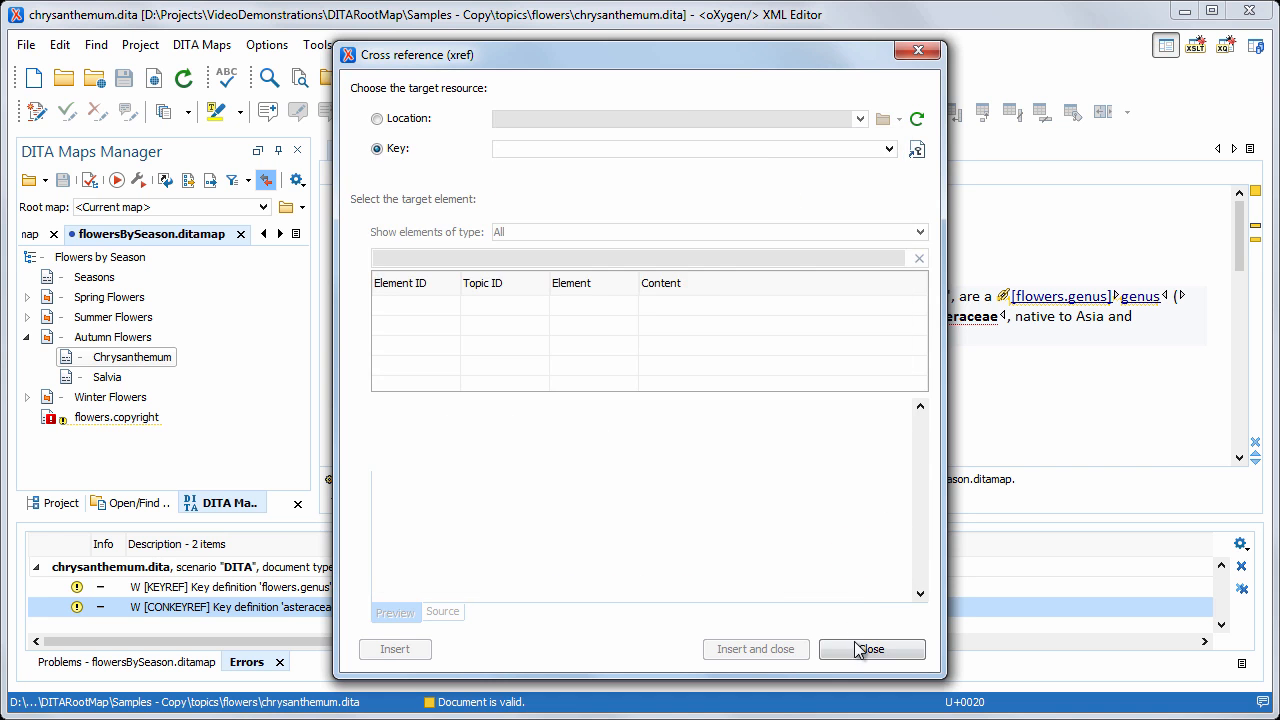
click(869, 649)
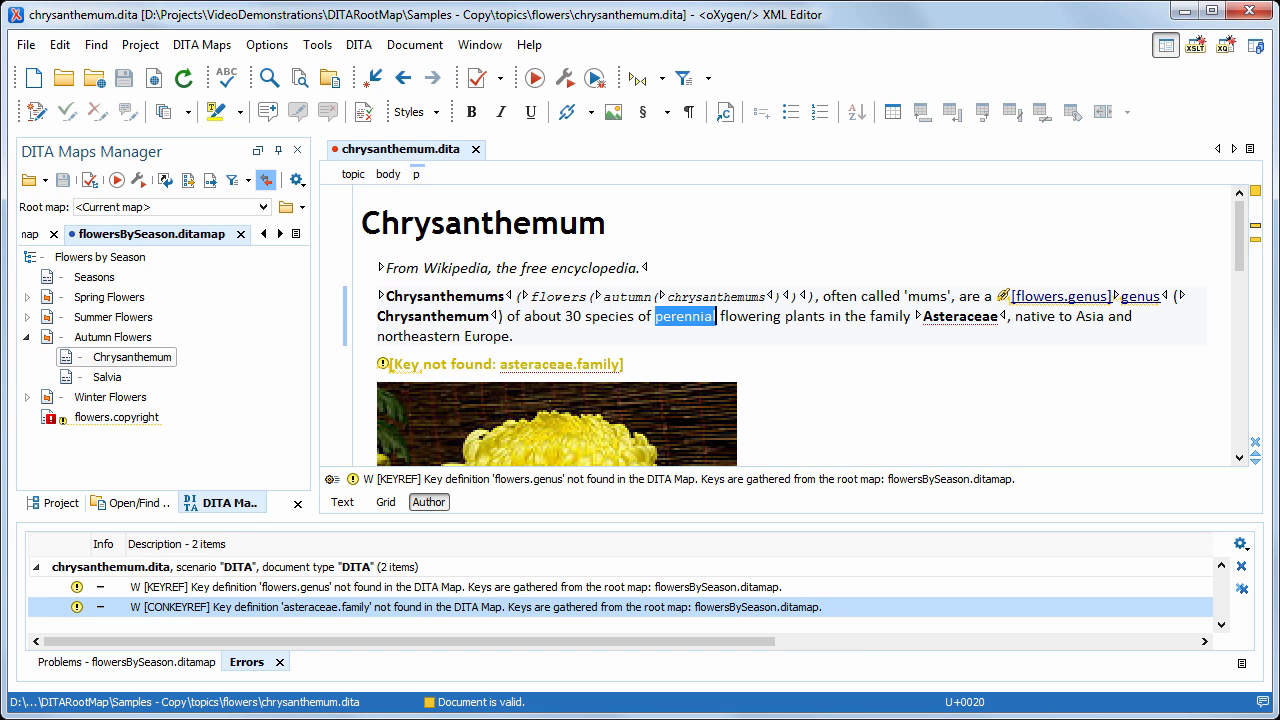
mouse_move(555, 485)
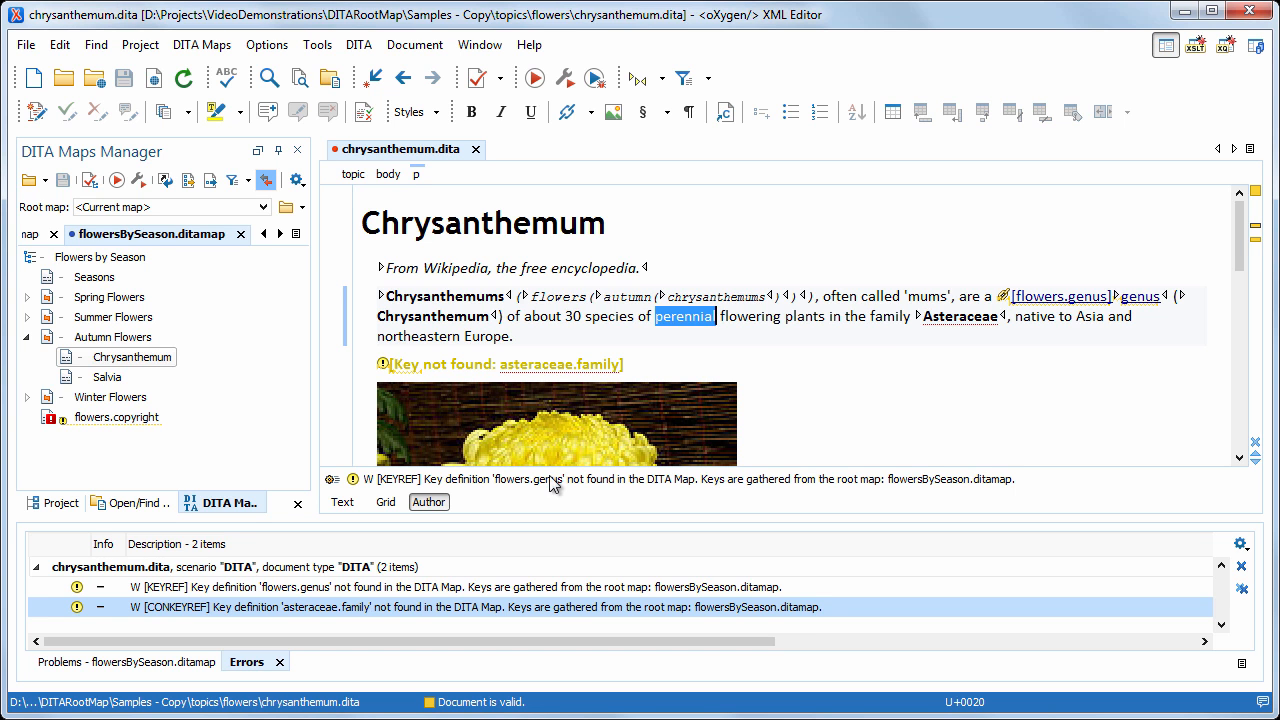
Keep <Current map> as the root map and select the word perennial
click(264, 207)
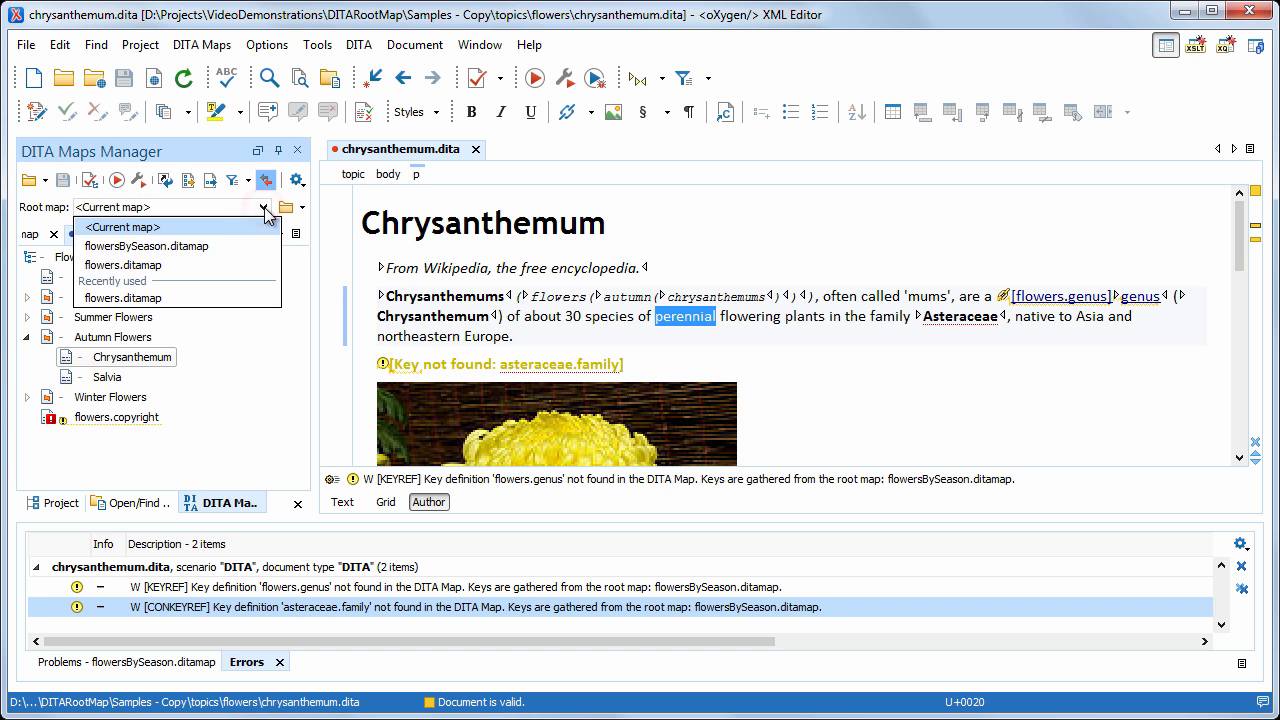
click(146, 245)
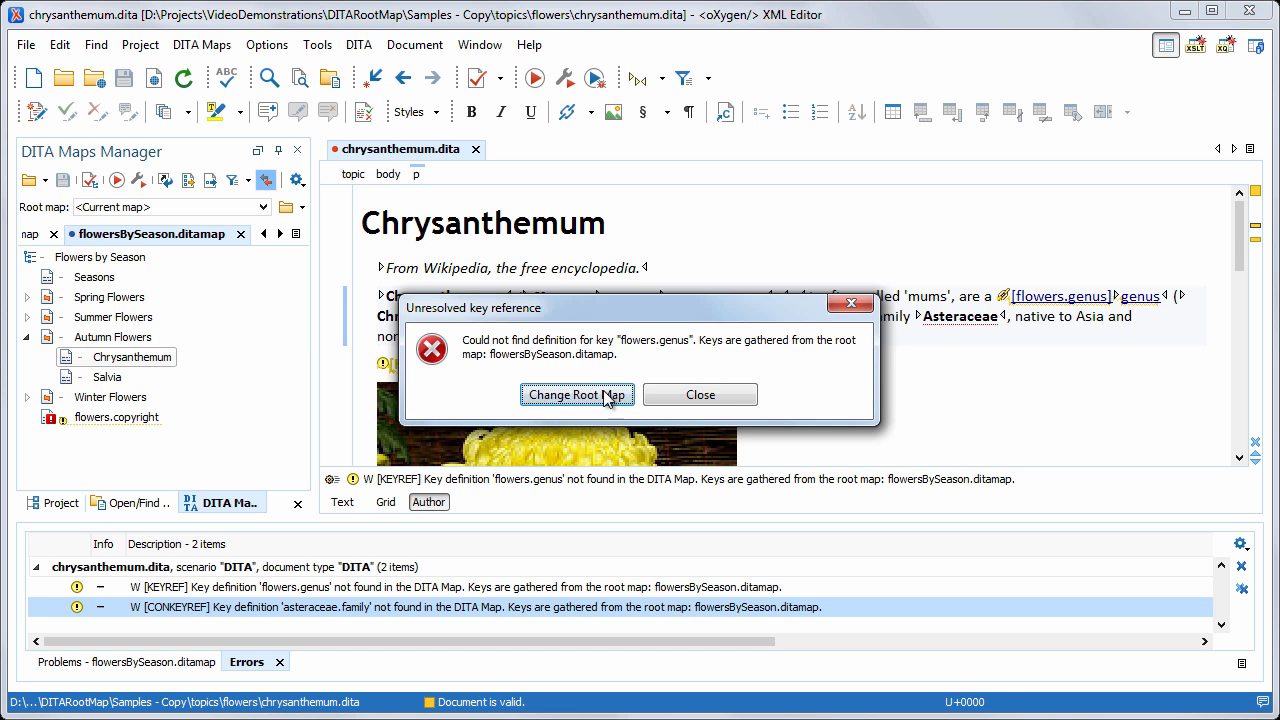
click(576, 394)
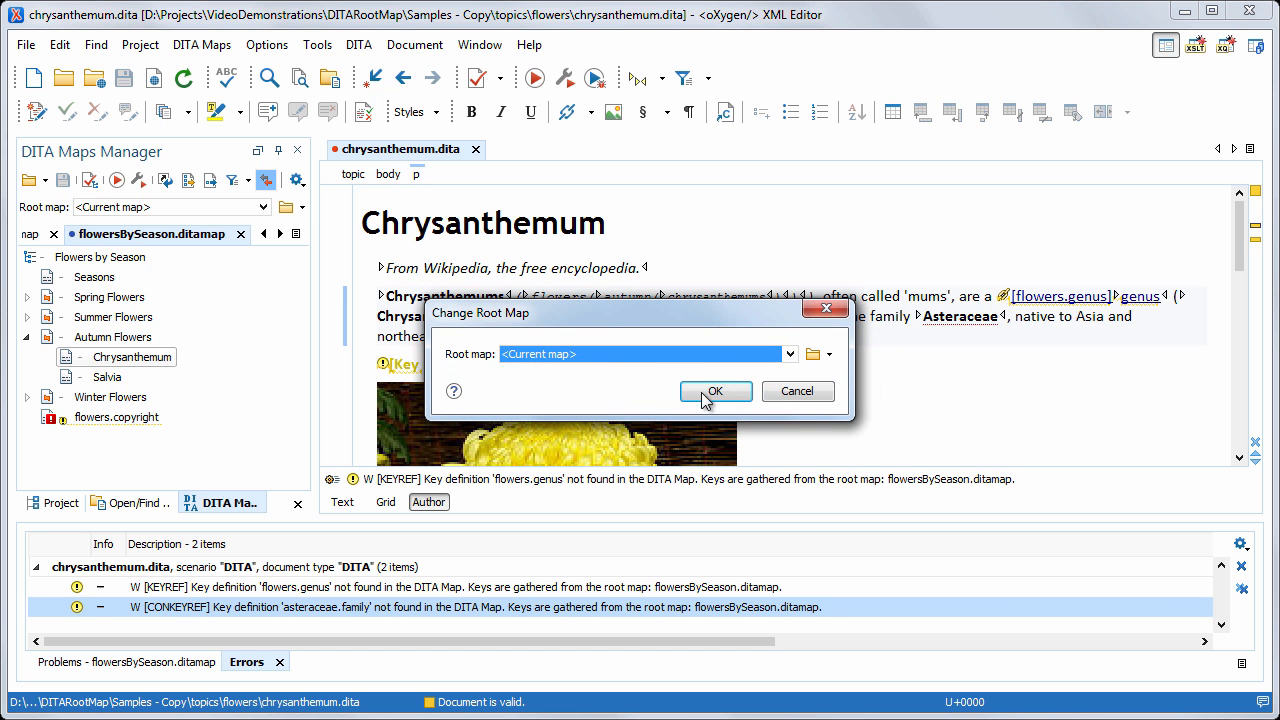
click(715, 391)
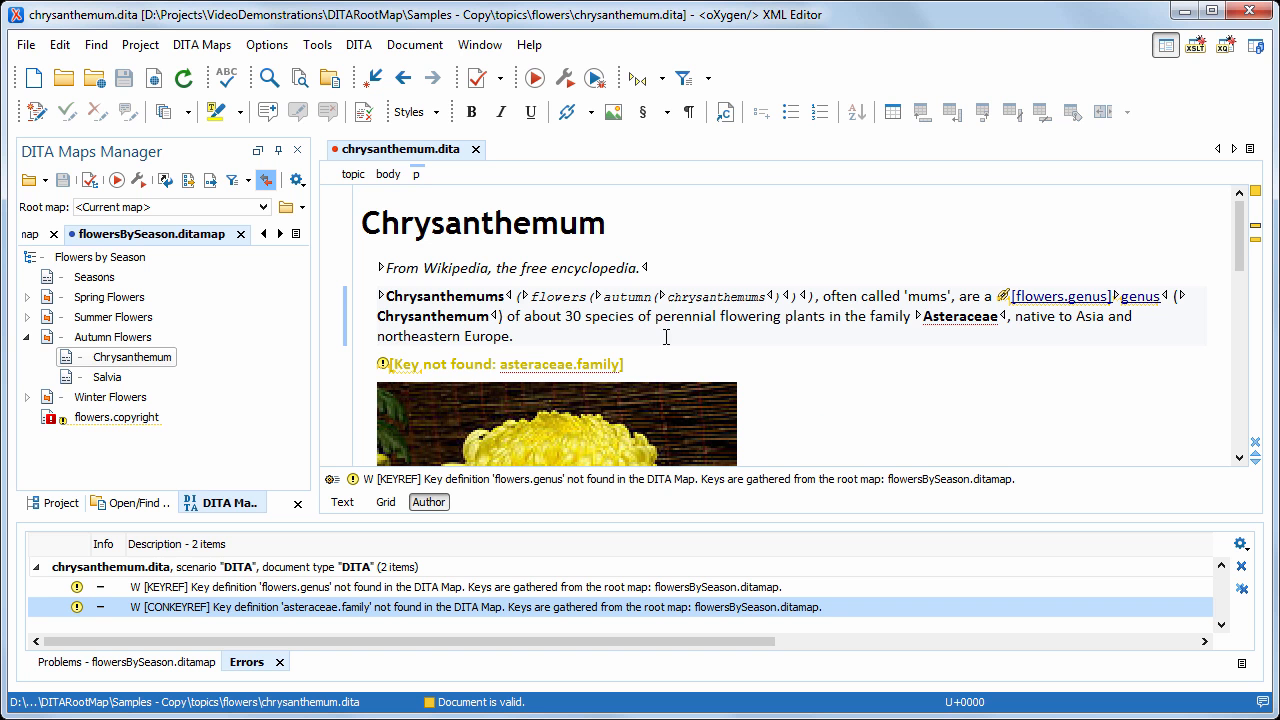
double_click(684, 316)
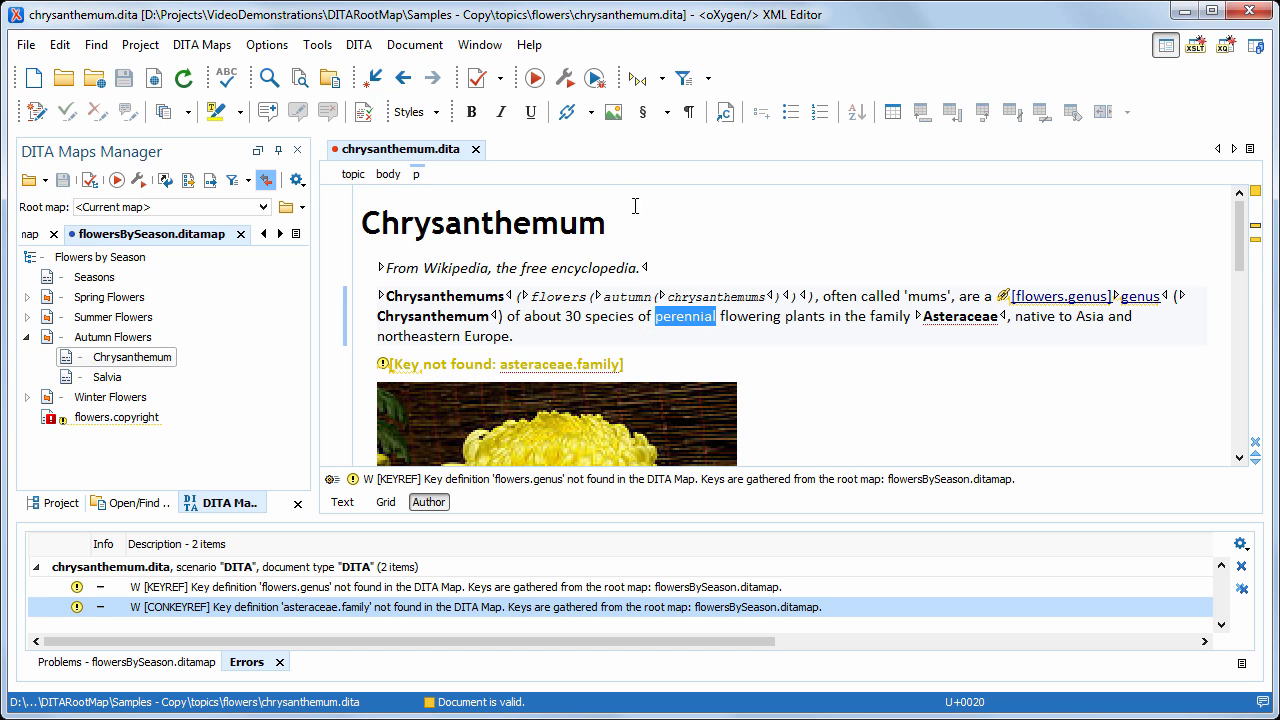
click(590, 111)
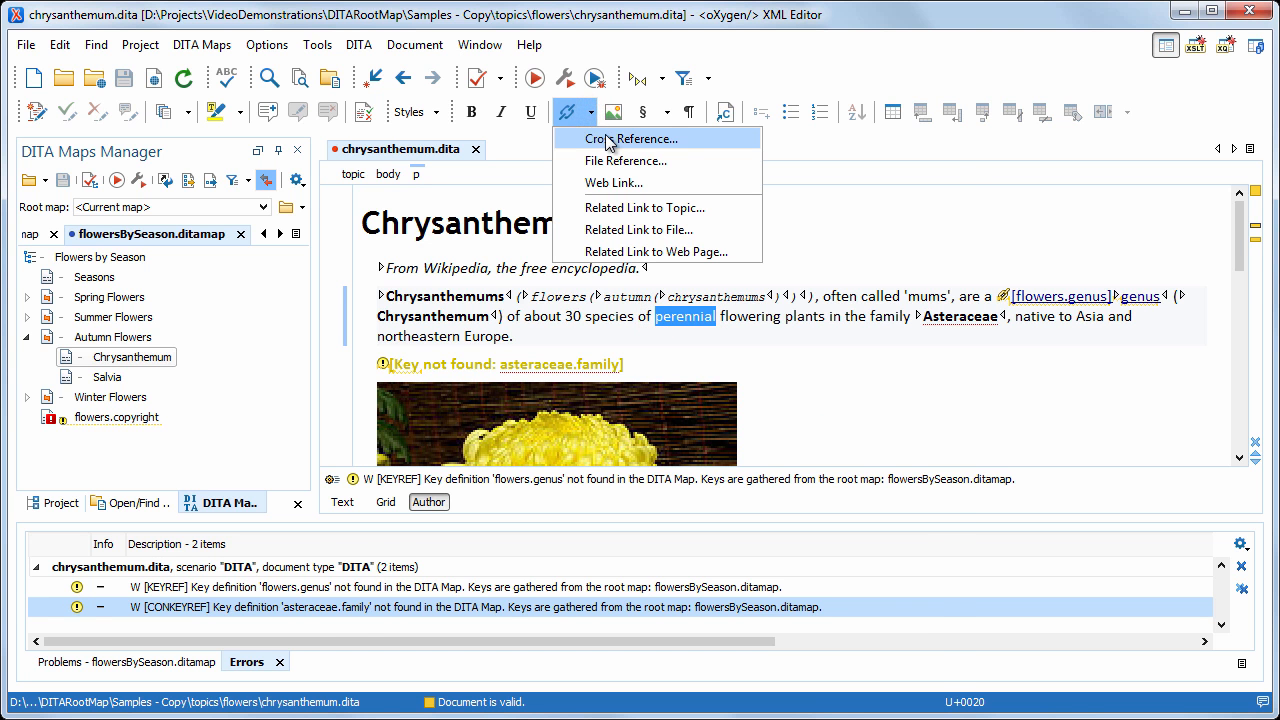
Switch the key-resolution root map to flowers.ditamap from the Choose key dialog
click(635, 138)
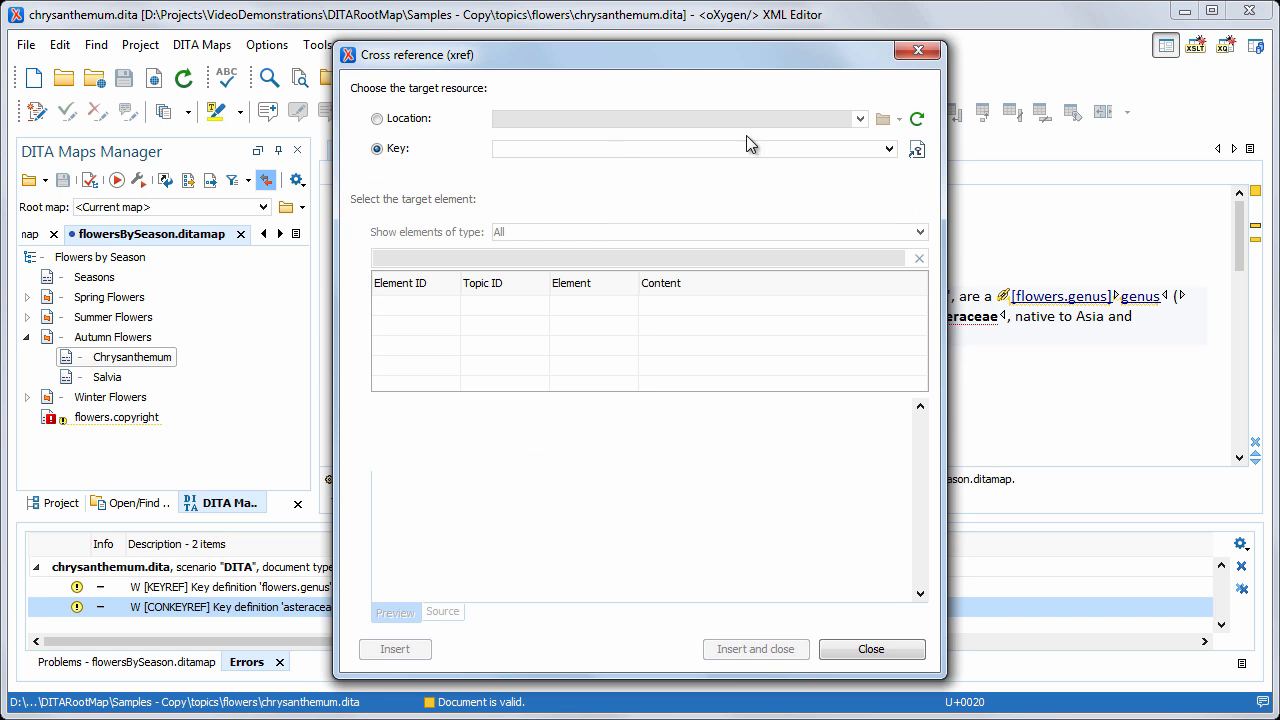
click(916, 148)
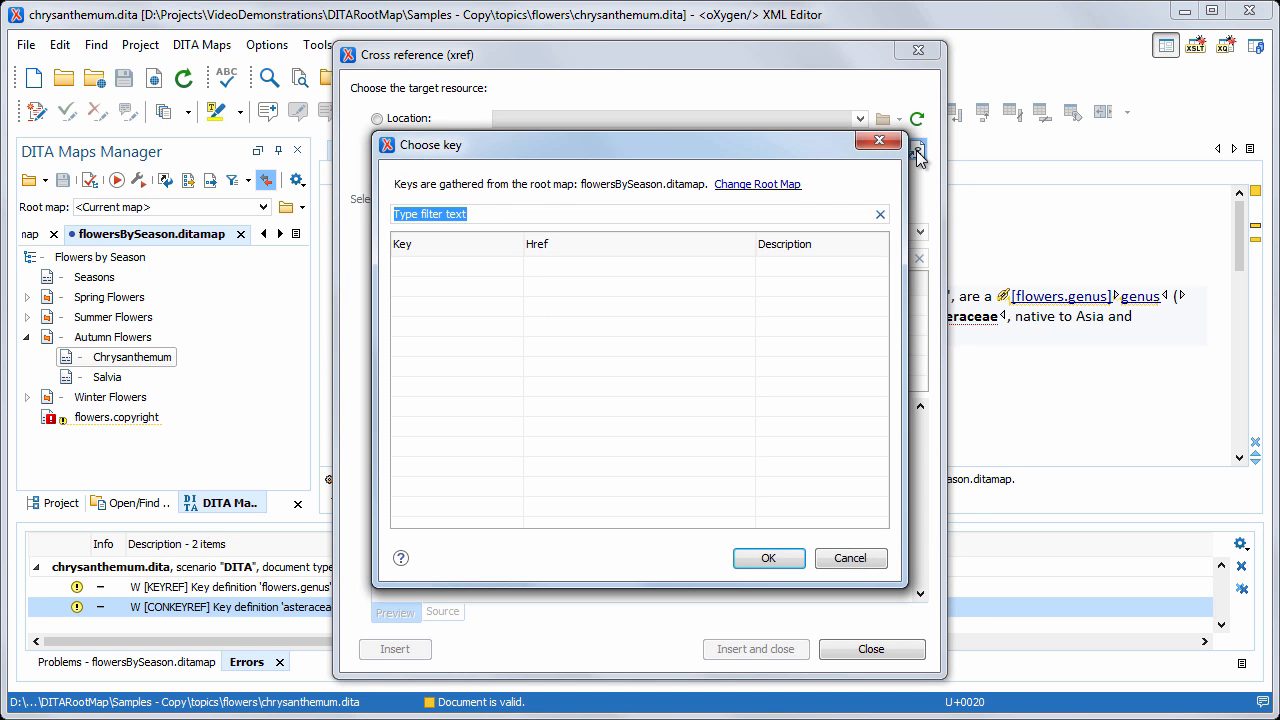
click(757, 184)
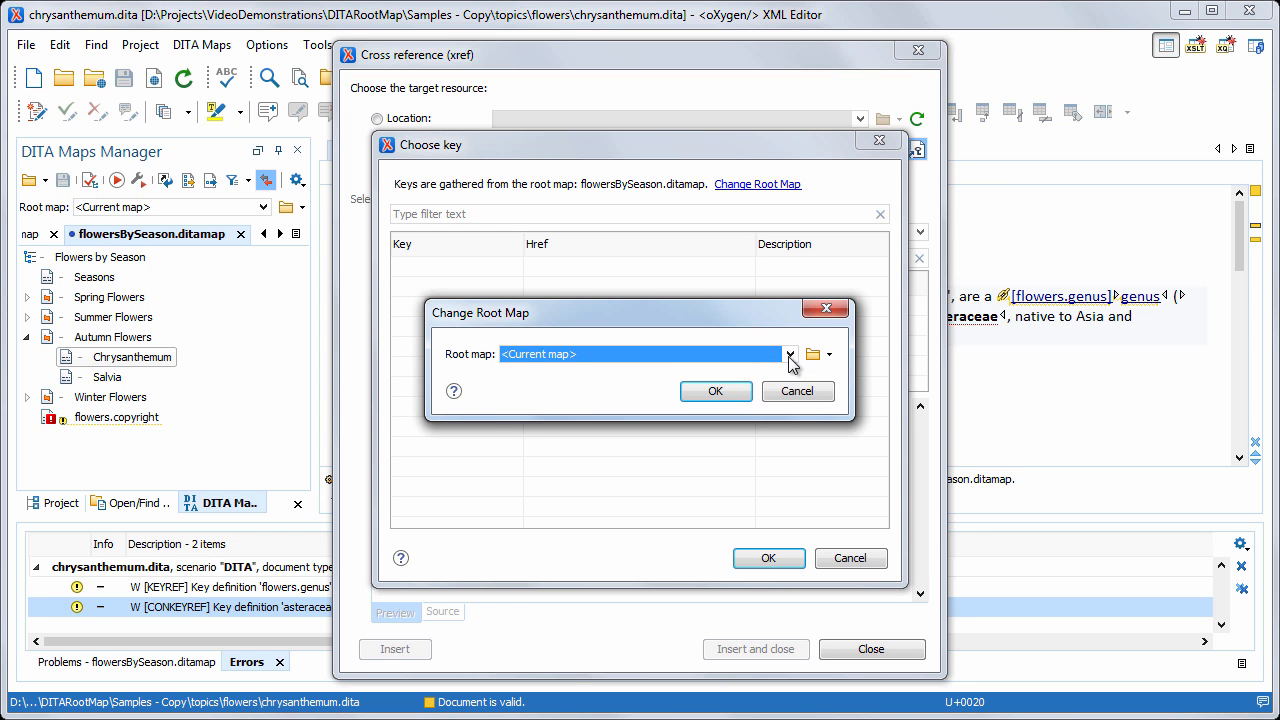
click(790, 354)
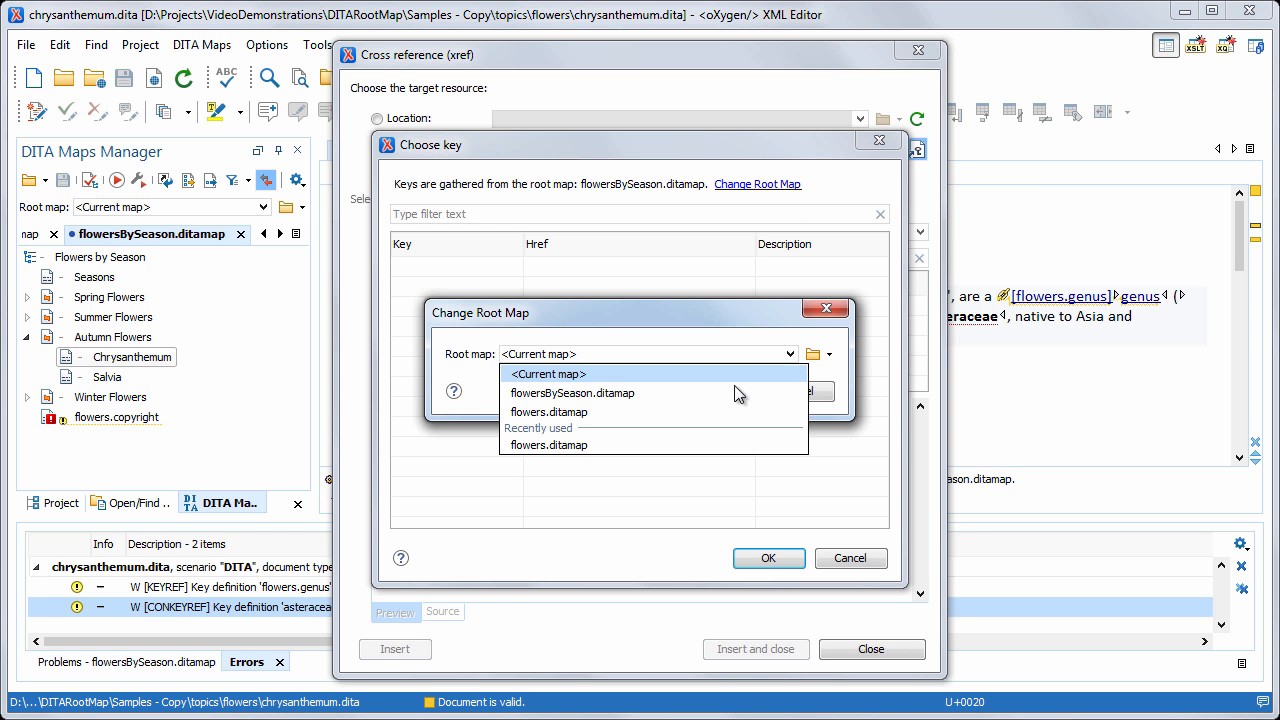
click(549, 412)
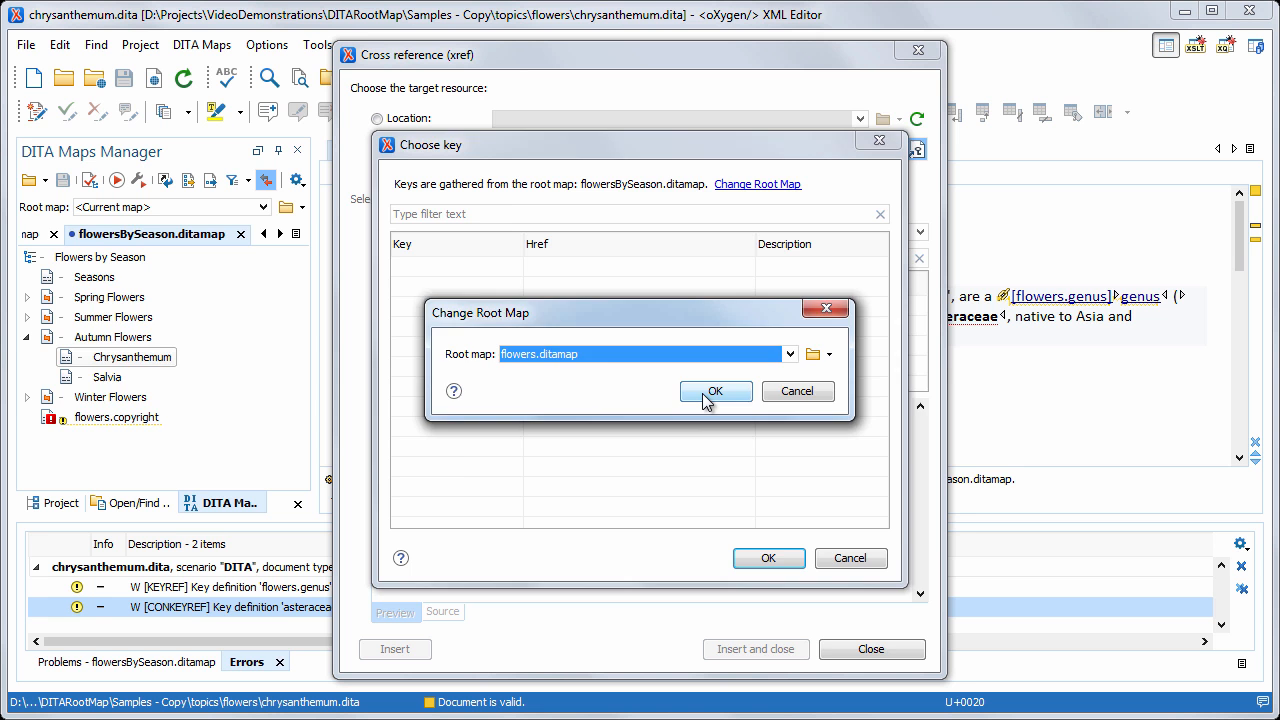
click(715, 390)
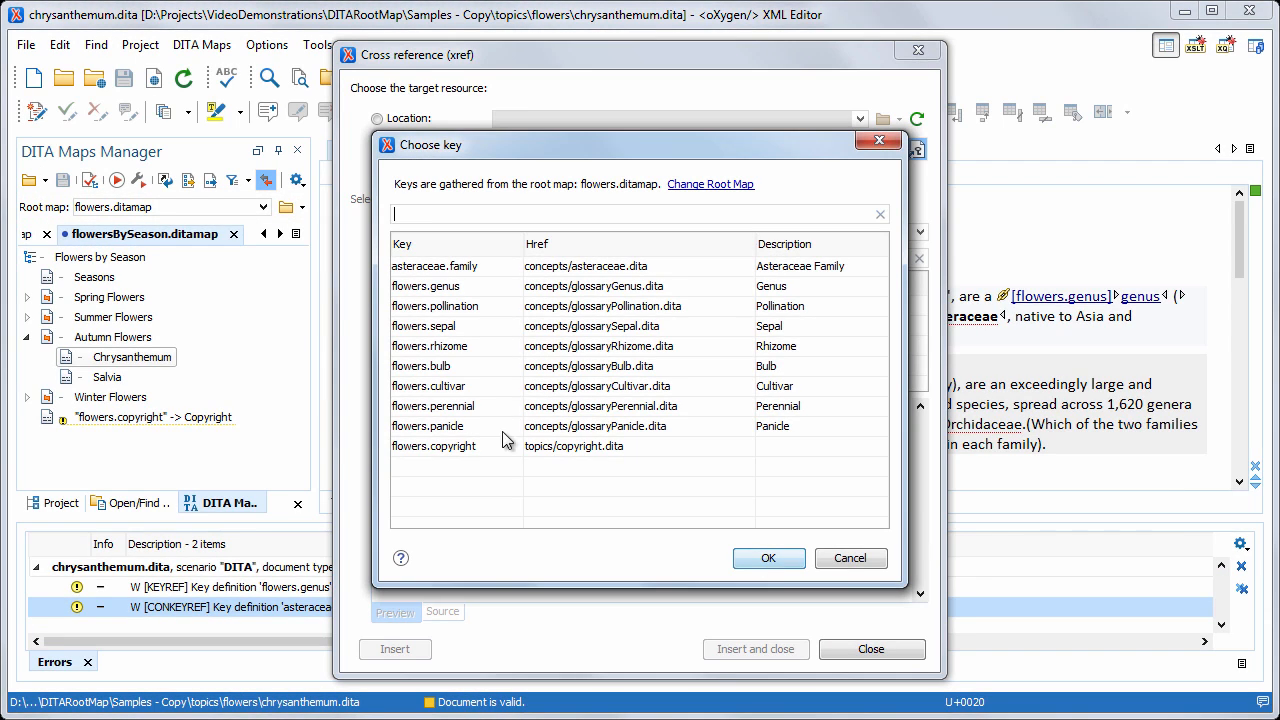
Insert a cross reference to the flowers.perennial key and save the topic
click(430, 406)
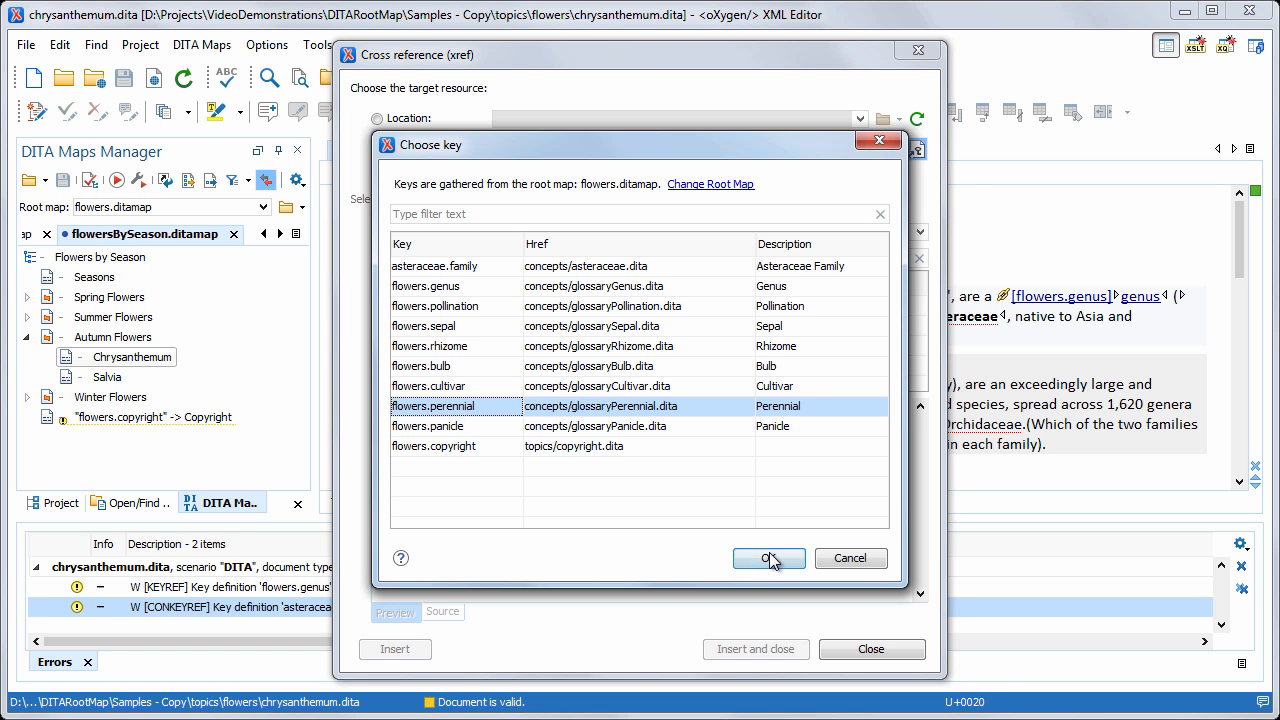
click(767, 558)
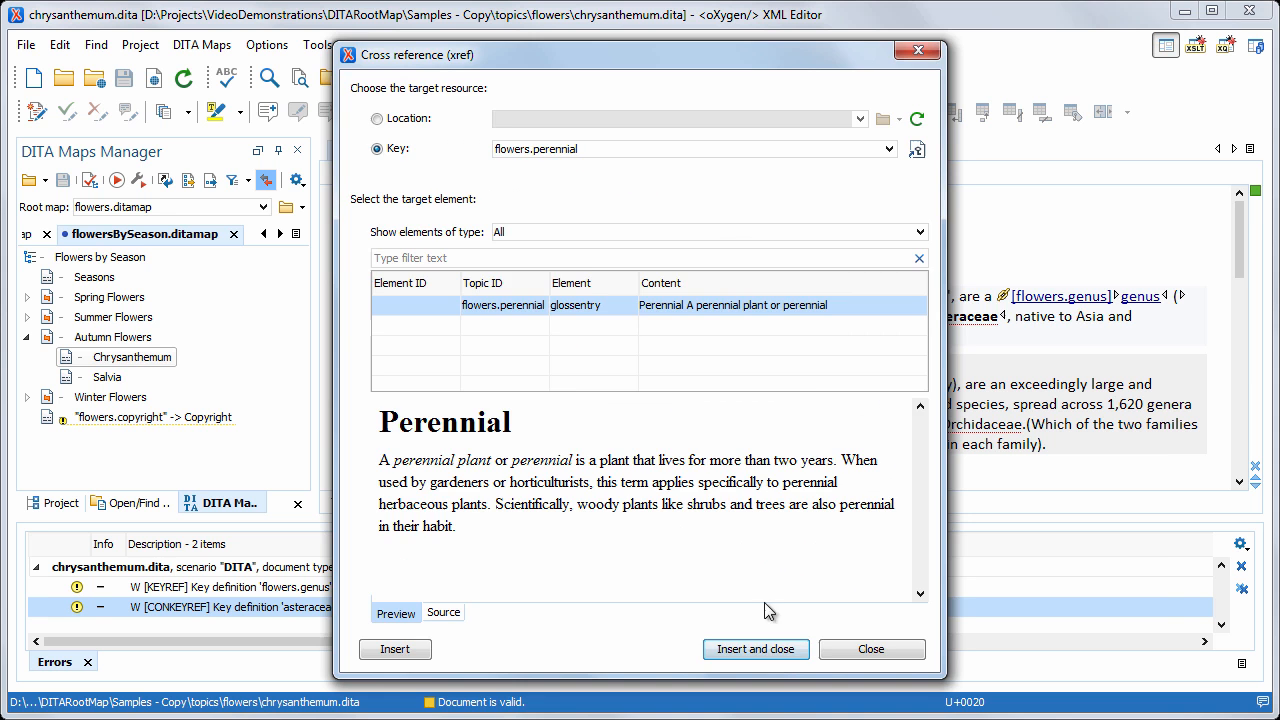
click(755, 649)
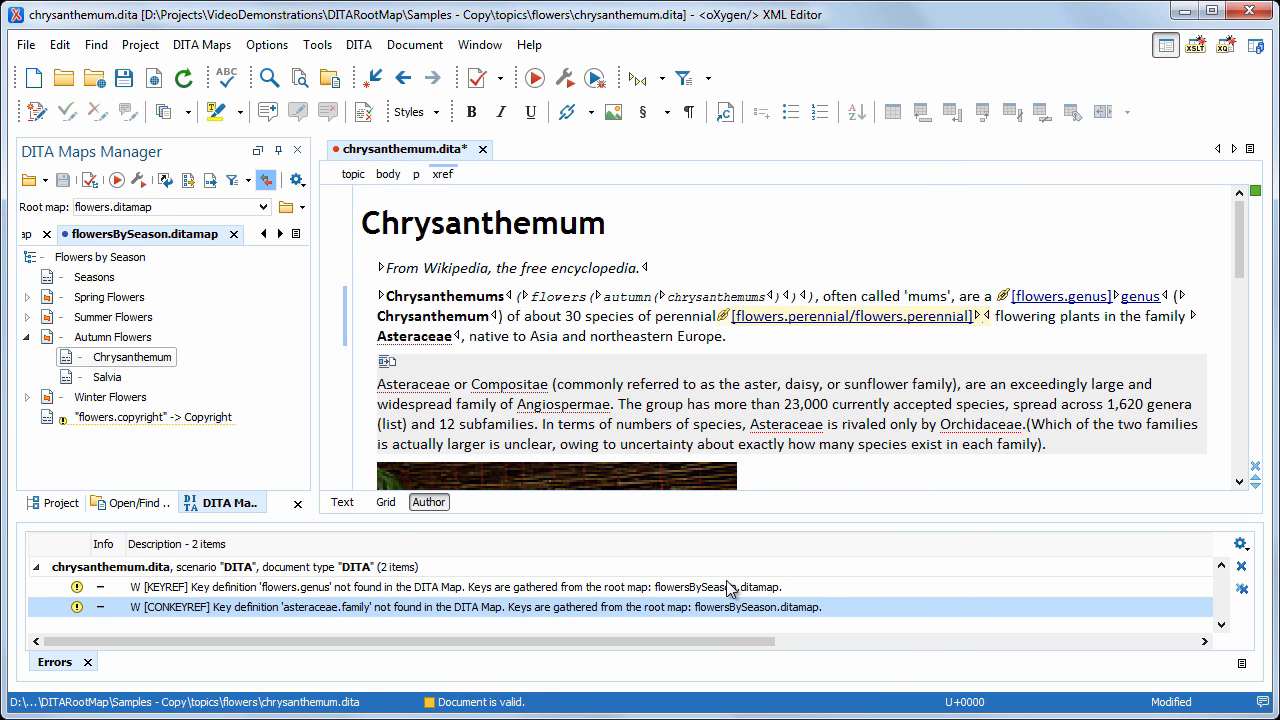
click(478, 78)
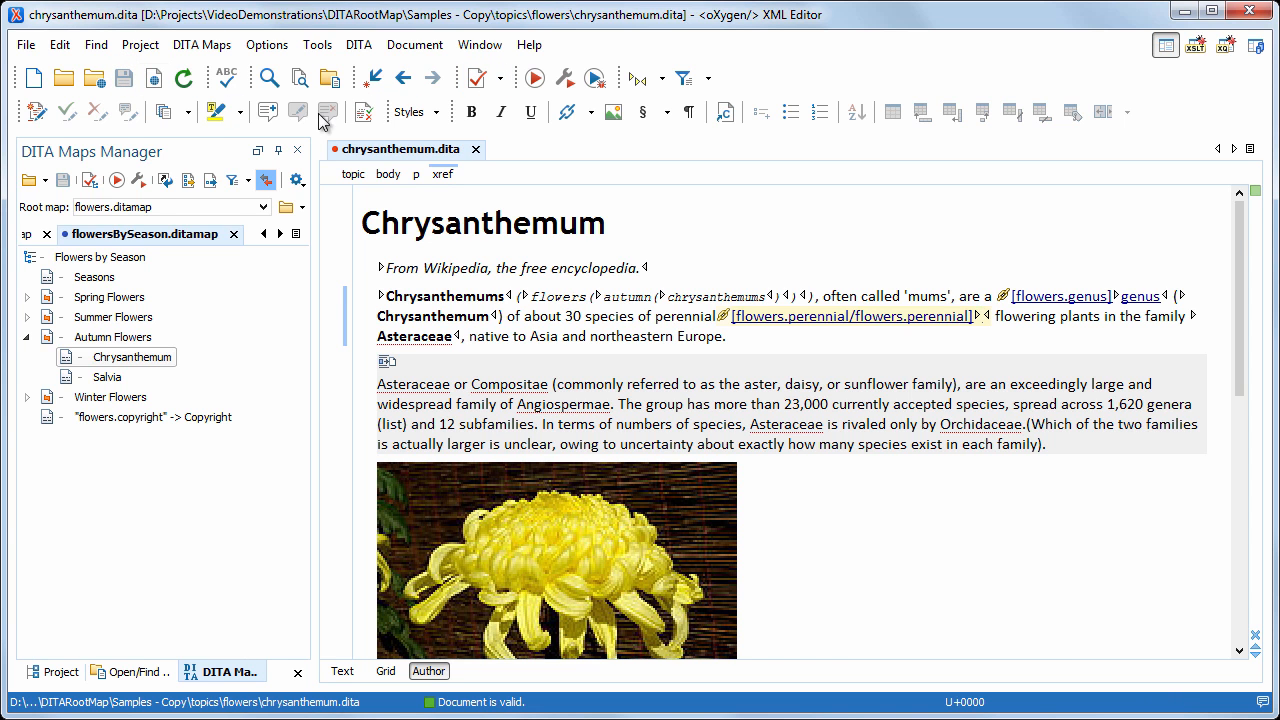
Close the chrysanthemum.dita editor tab
click(476, 149)
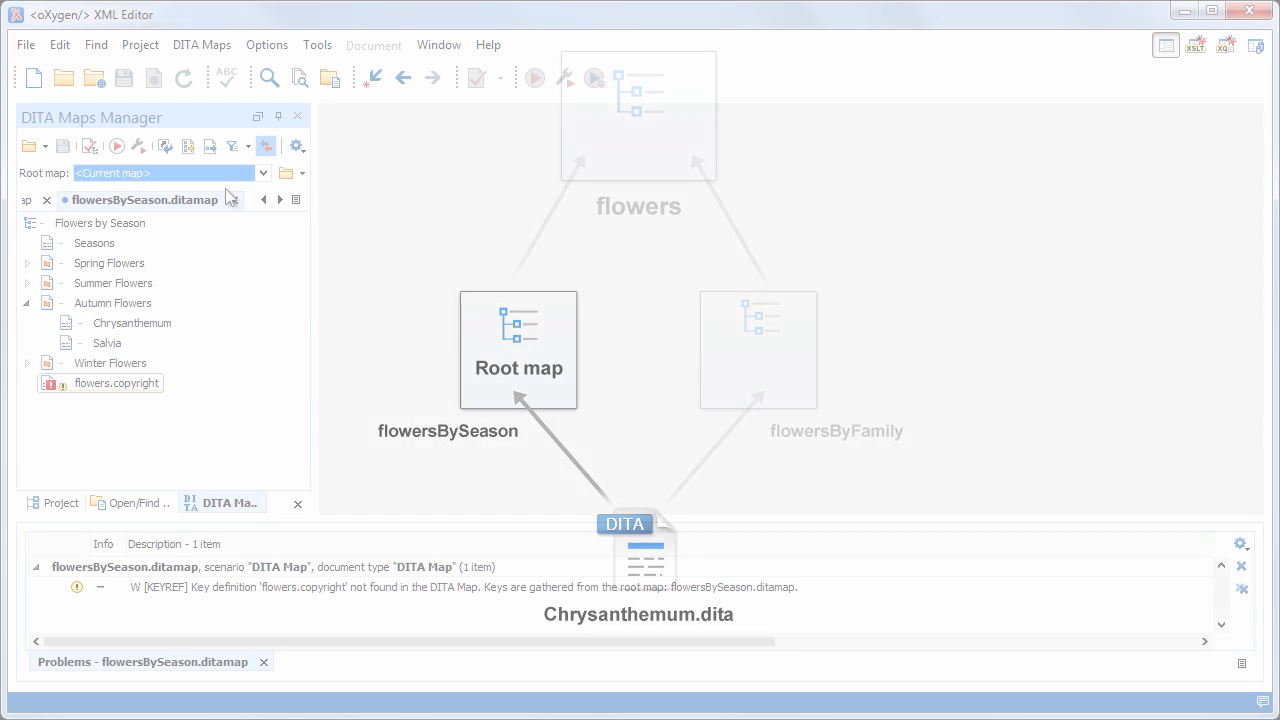
Preview renaming the Chrysanthemum topic, cancel, and make flowers.ditamap the root map
click(131, 322)
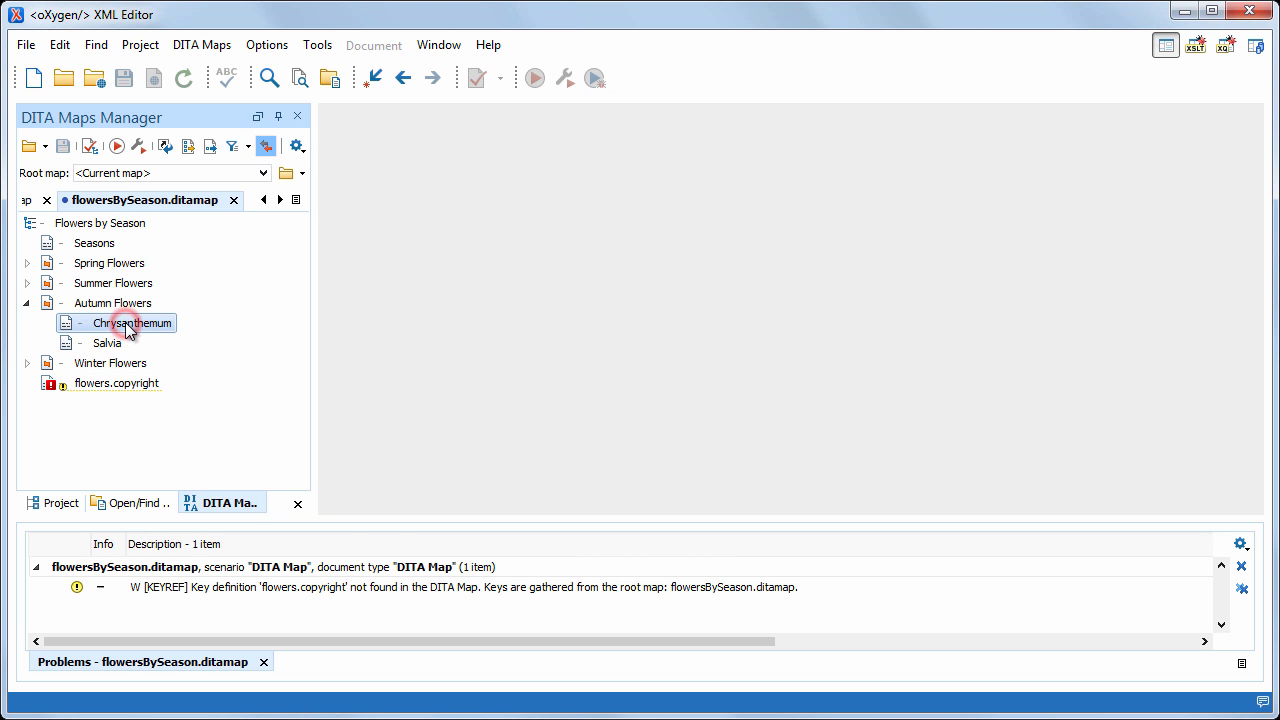
right_click(131, 322)
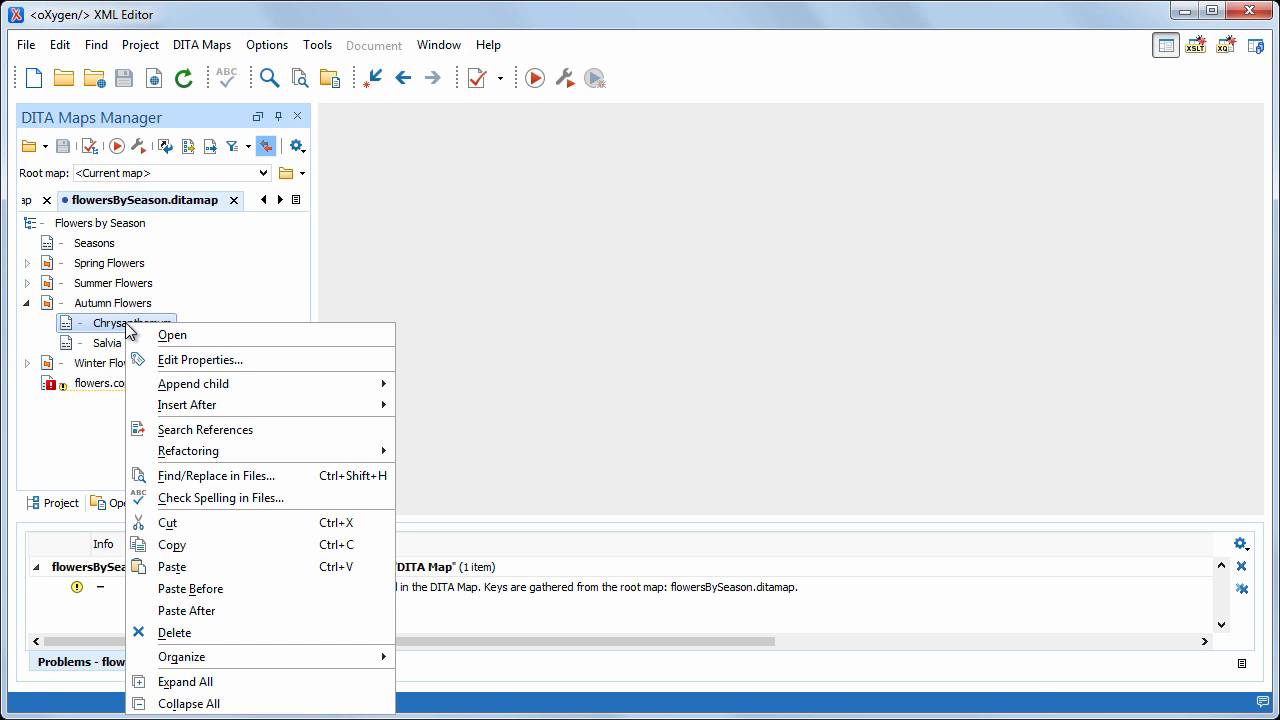
mouse_move(188, 451)
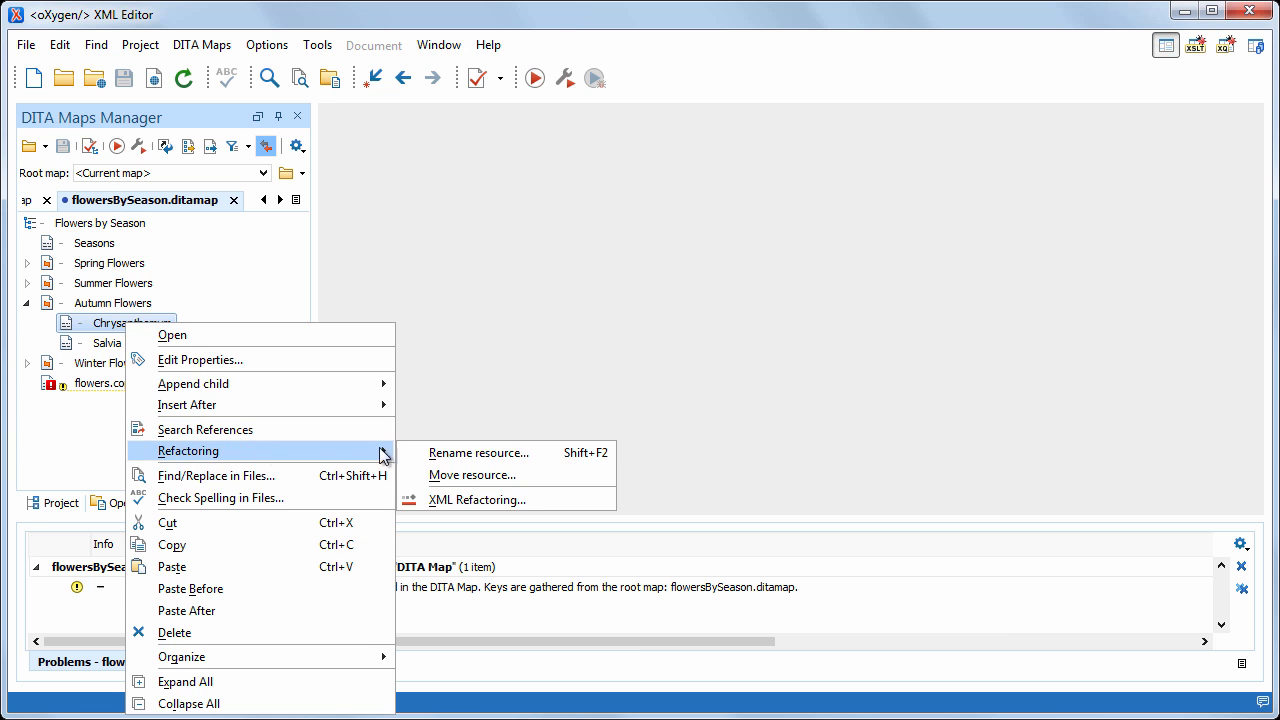
click(478, 452)
text(mums.dita)
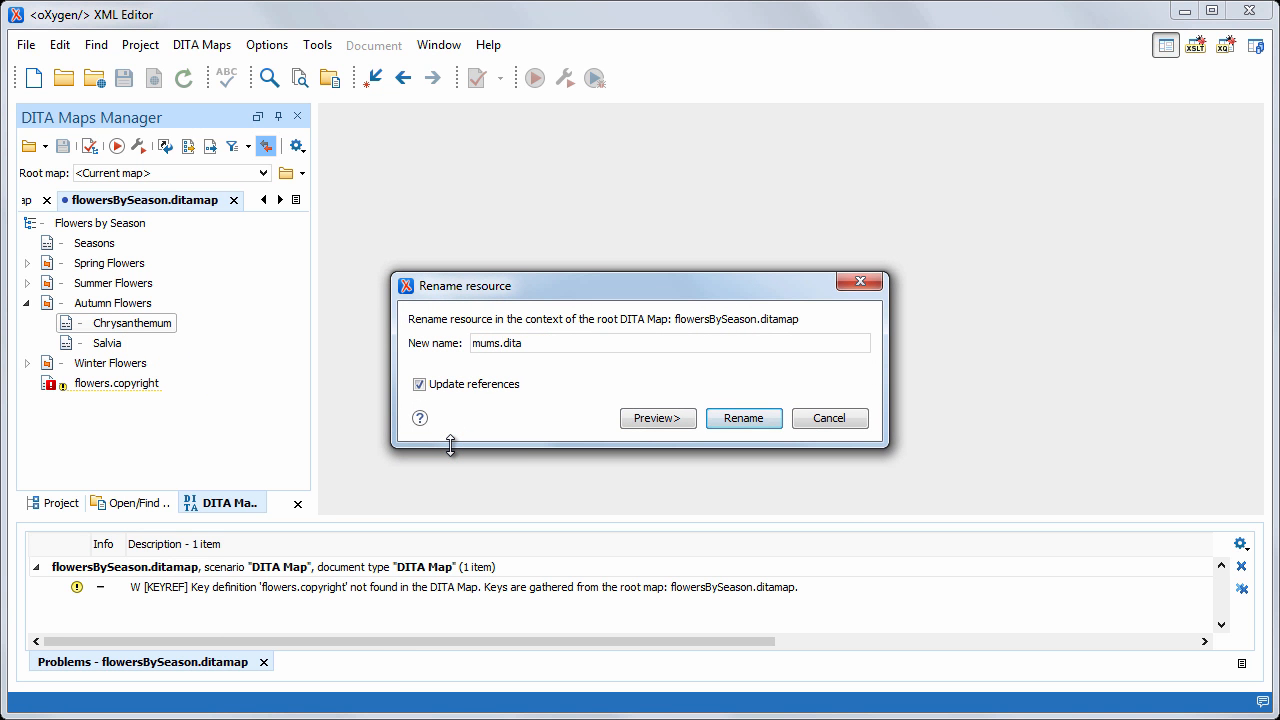
click(657, 418)
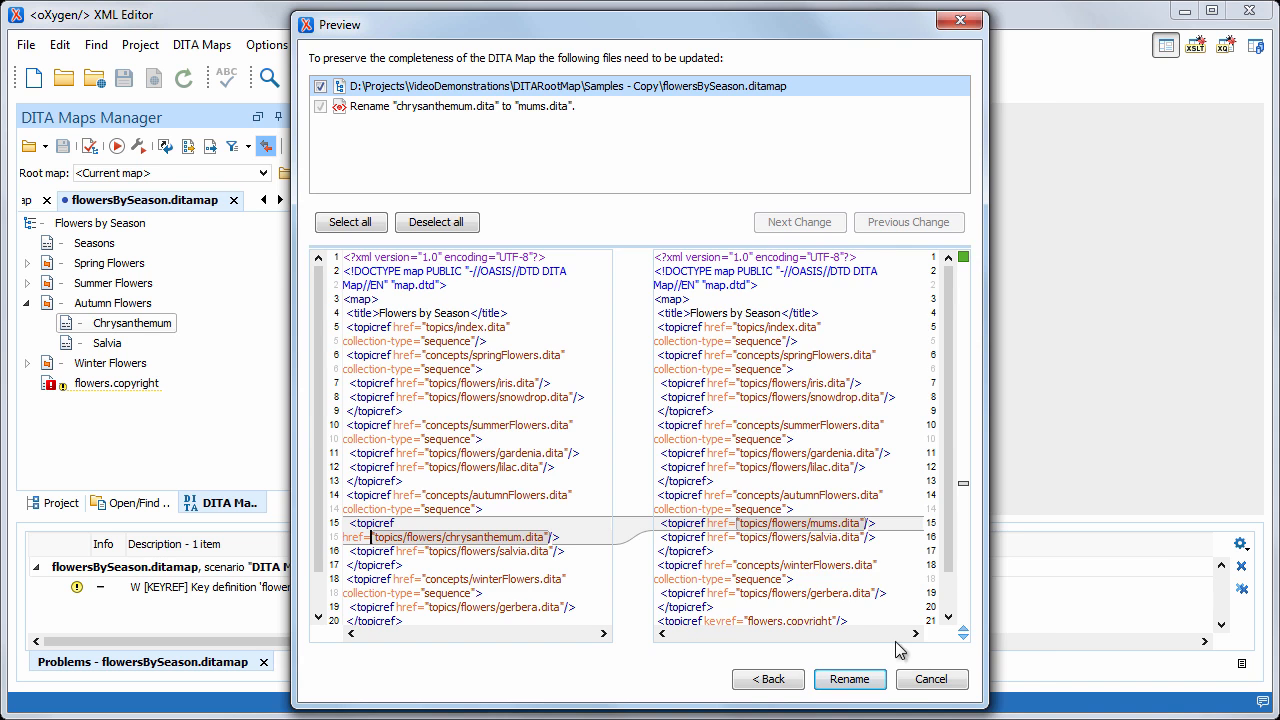
click(849, 679)
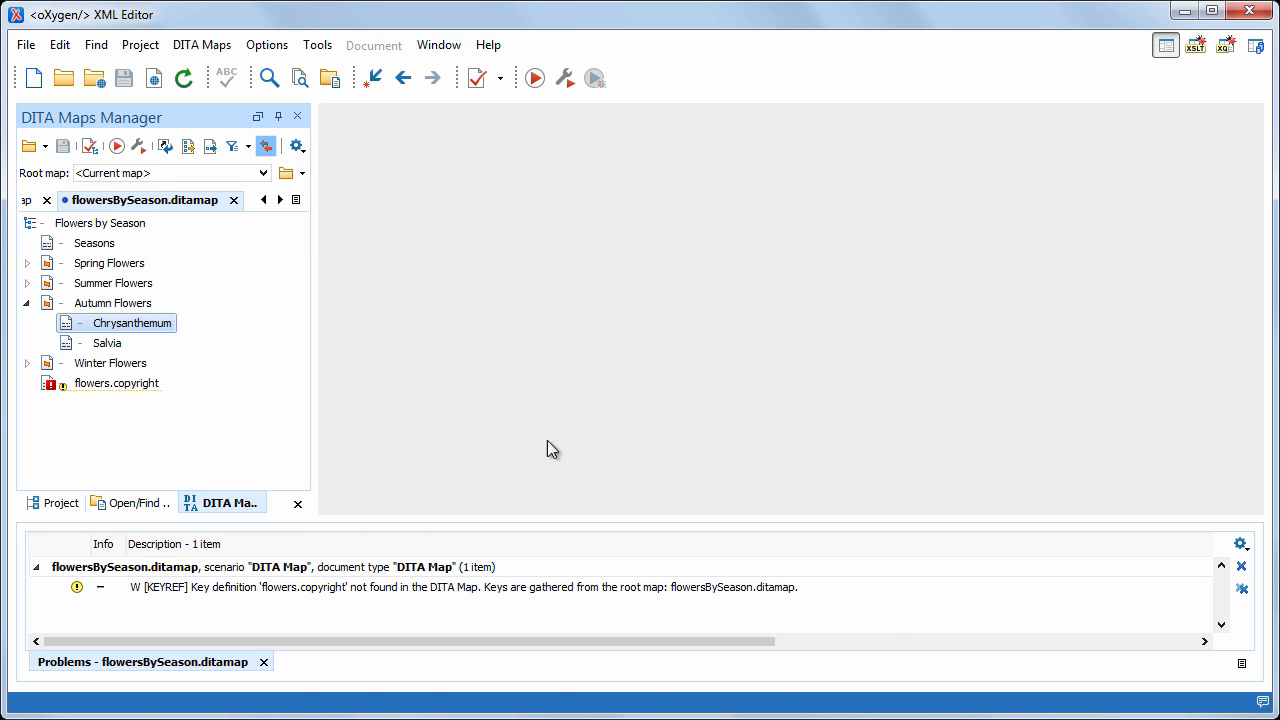
click(261, 173)
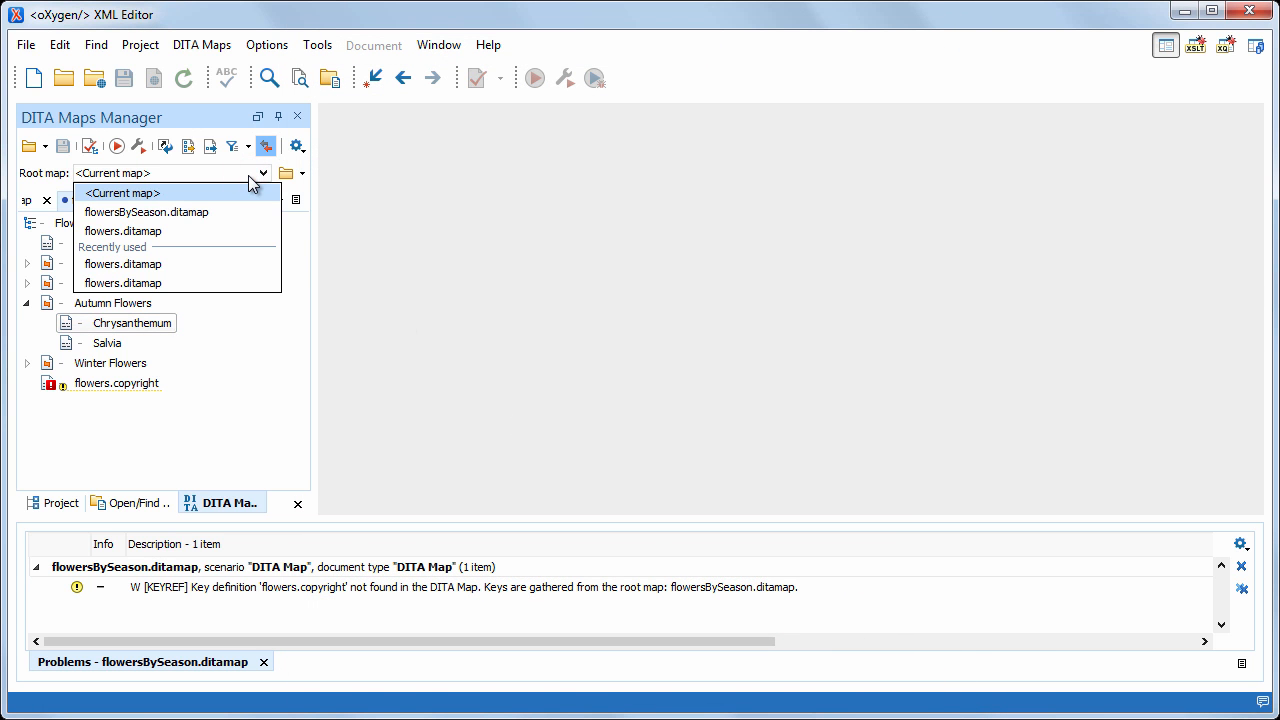
click(122, 230)
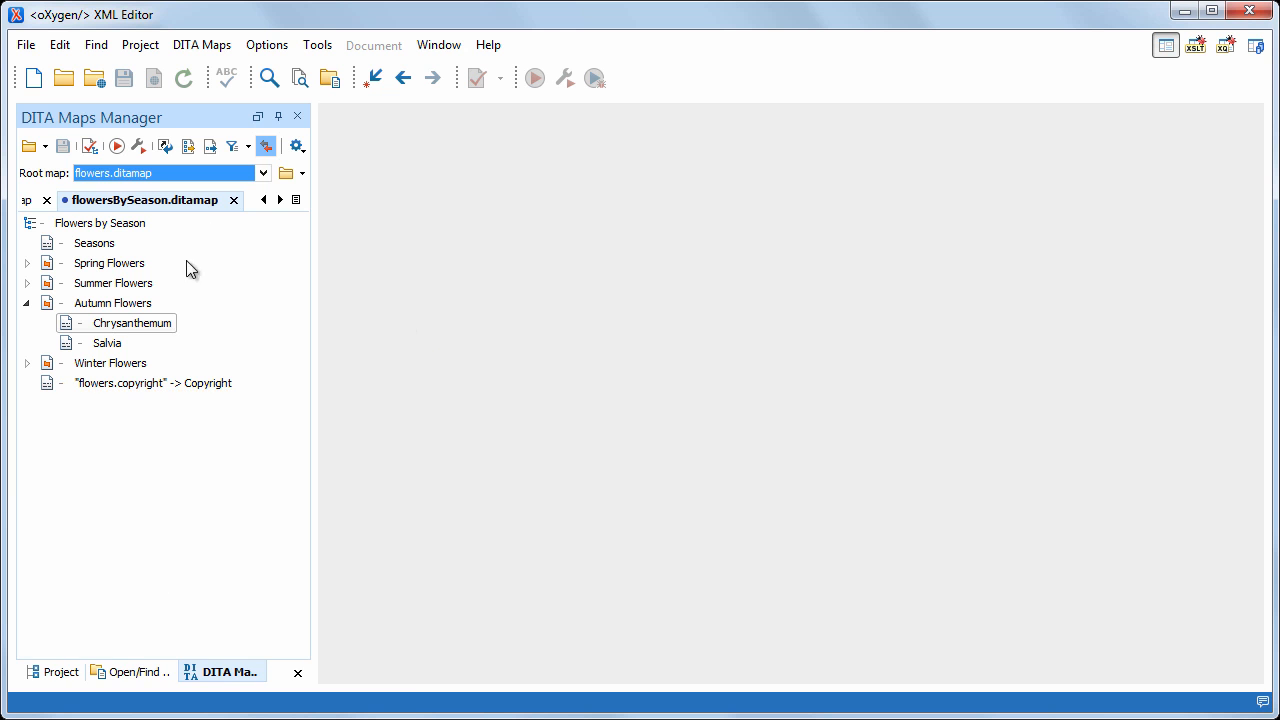
Rename Chrysanthemum to mums.dita after previewing updates to flowersByFamily and flowersBySeason
right_click(131, 322)
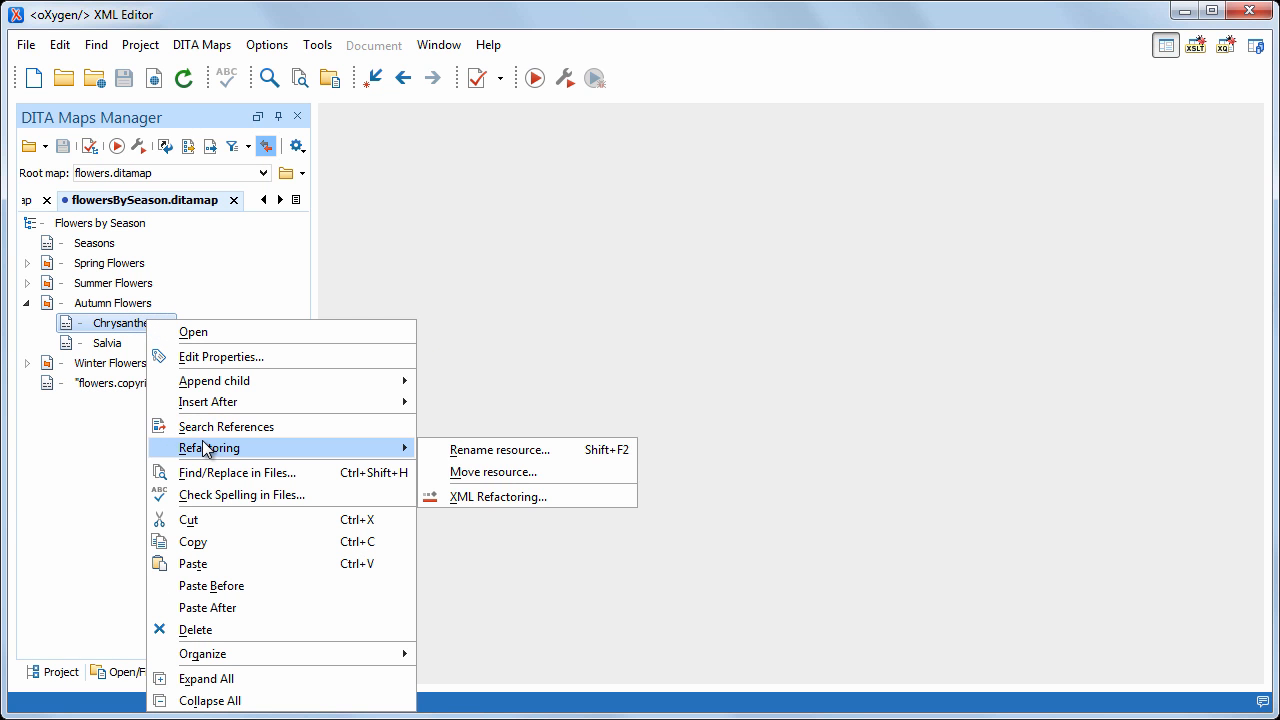
click(499, 449)
text(mums.dita)
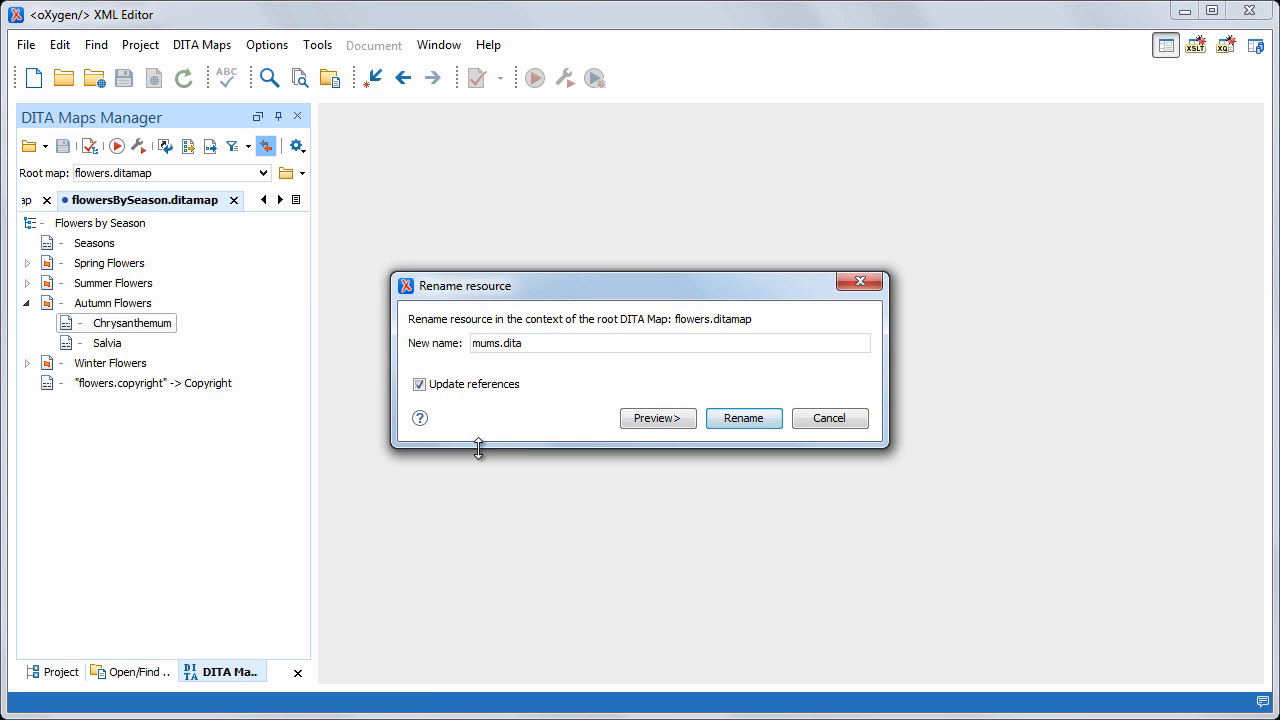
click(657, 418)
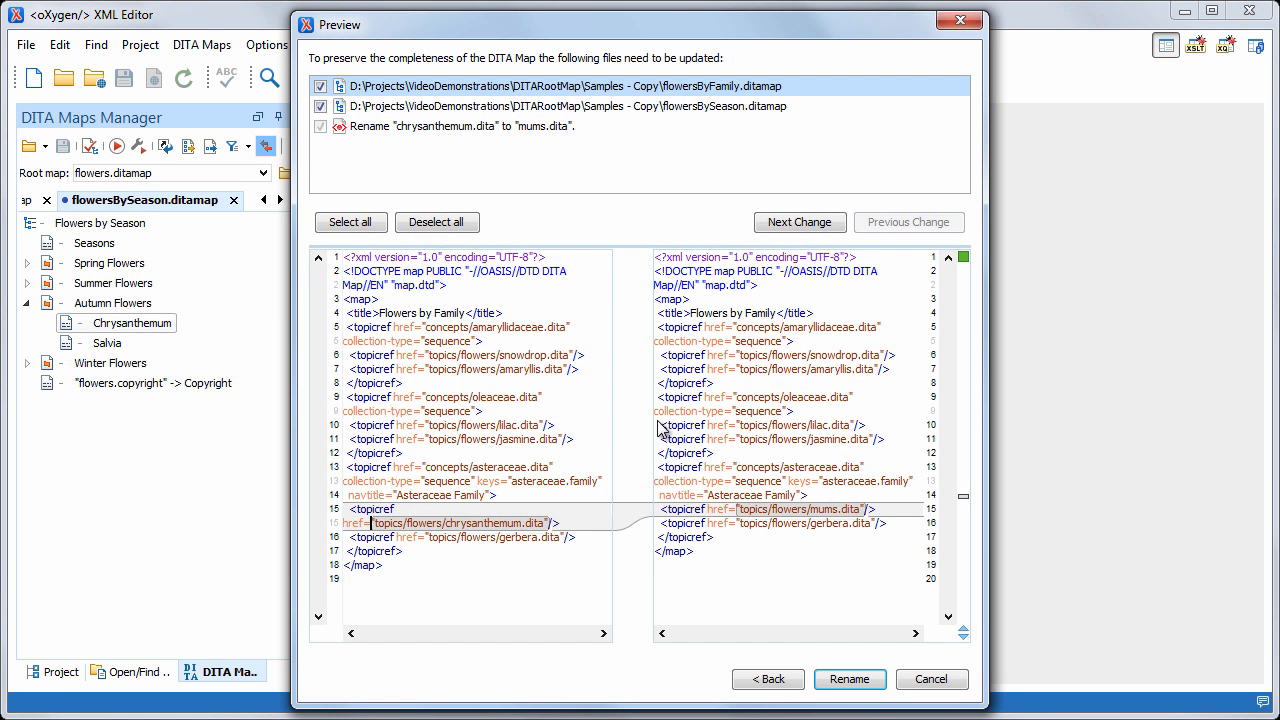
mouse_move(637, 122)
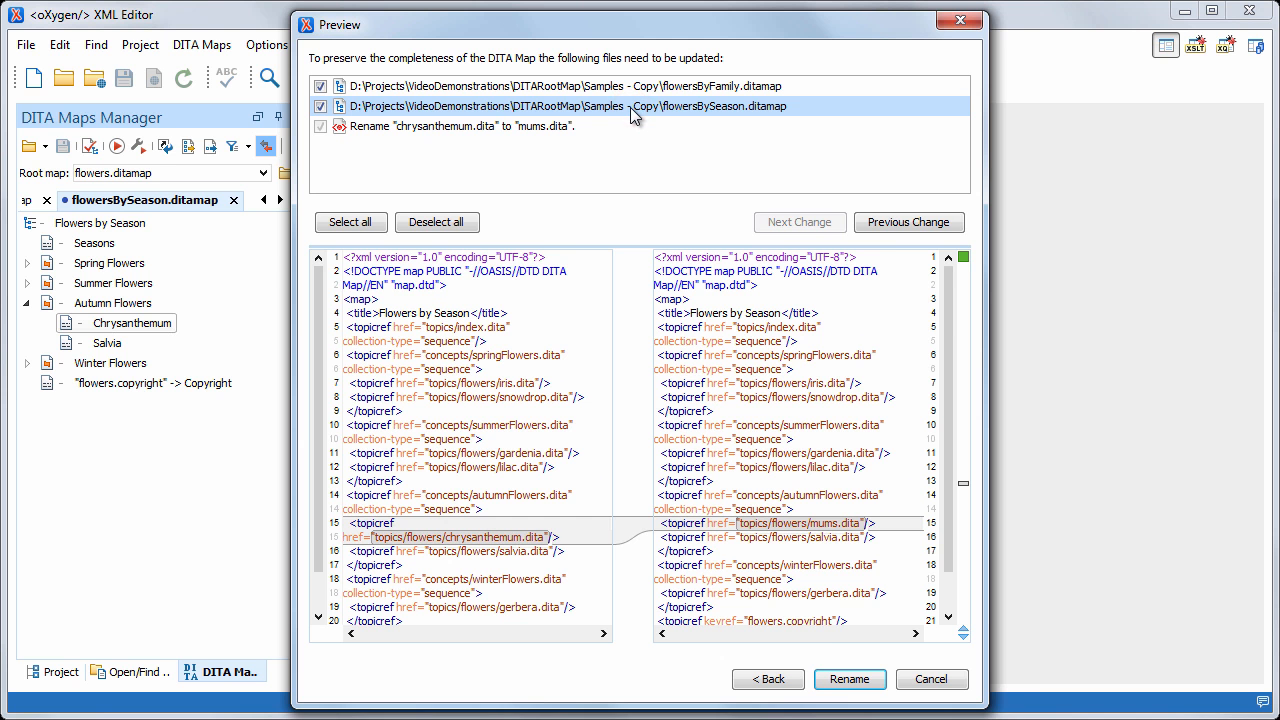
click(849, 679)
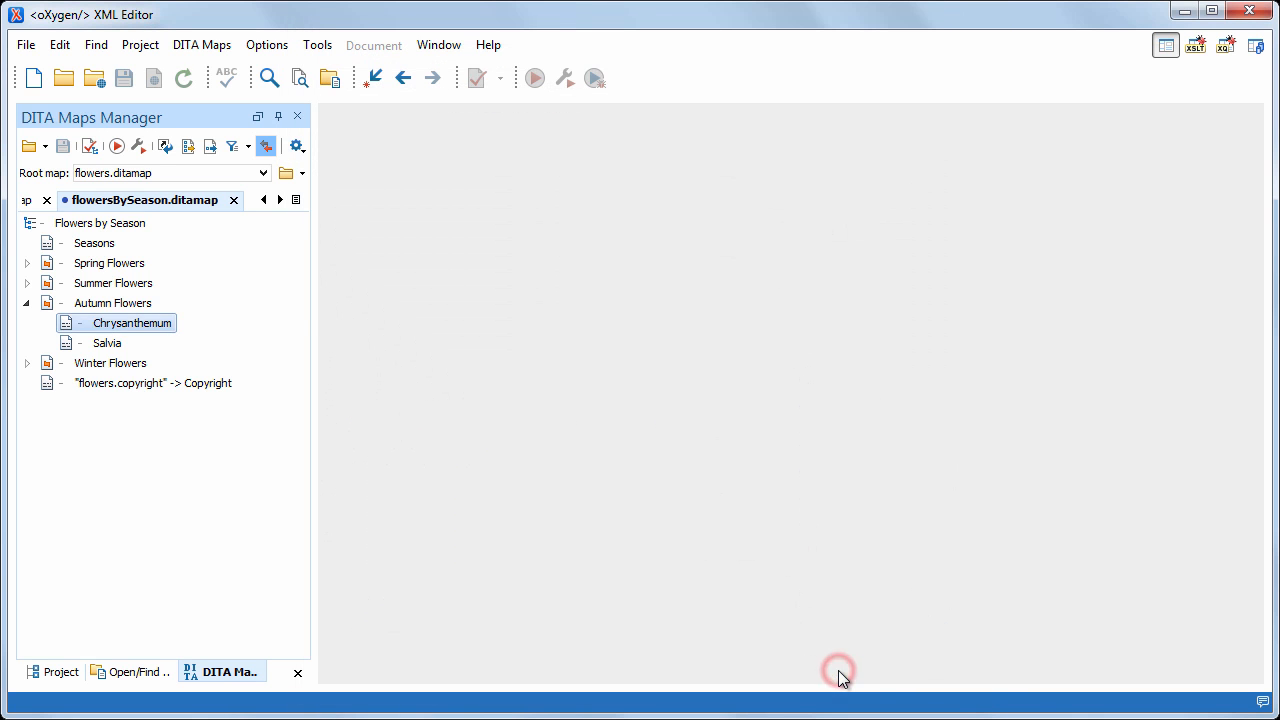